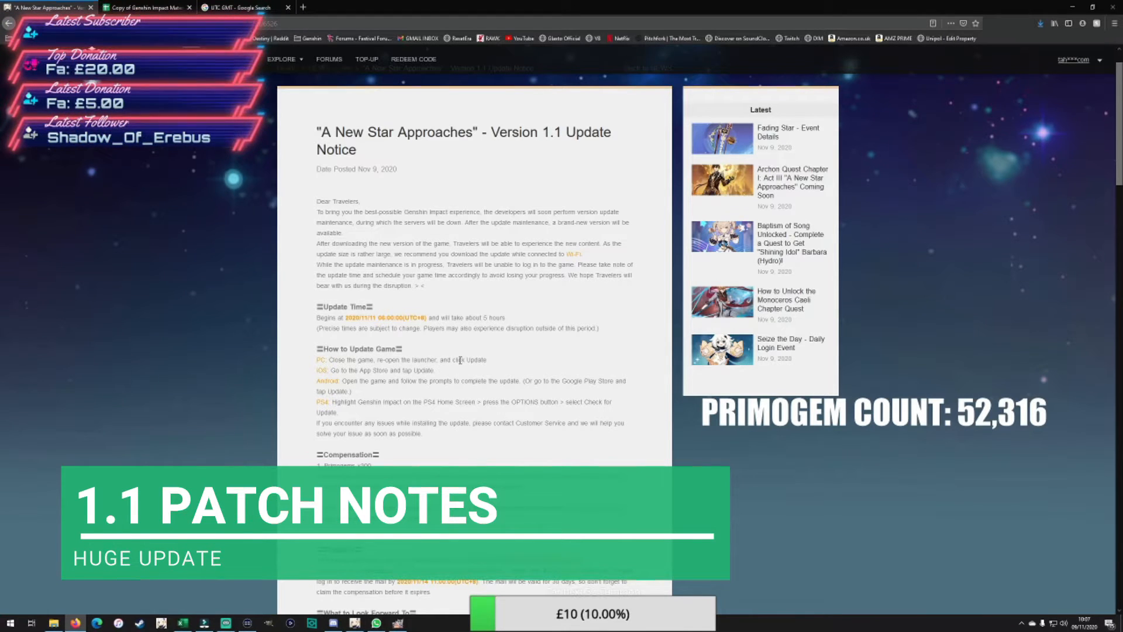
# Read the update notice down through update times, compensation and eligibility to 'What to Look Forward To'
pyautogui.scroll(-3)
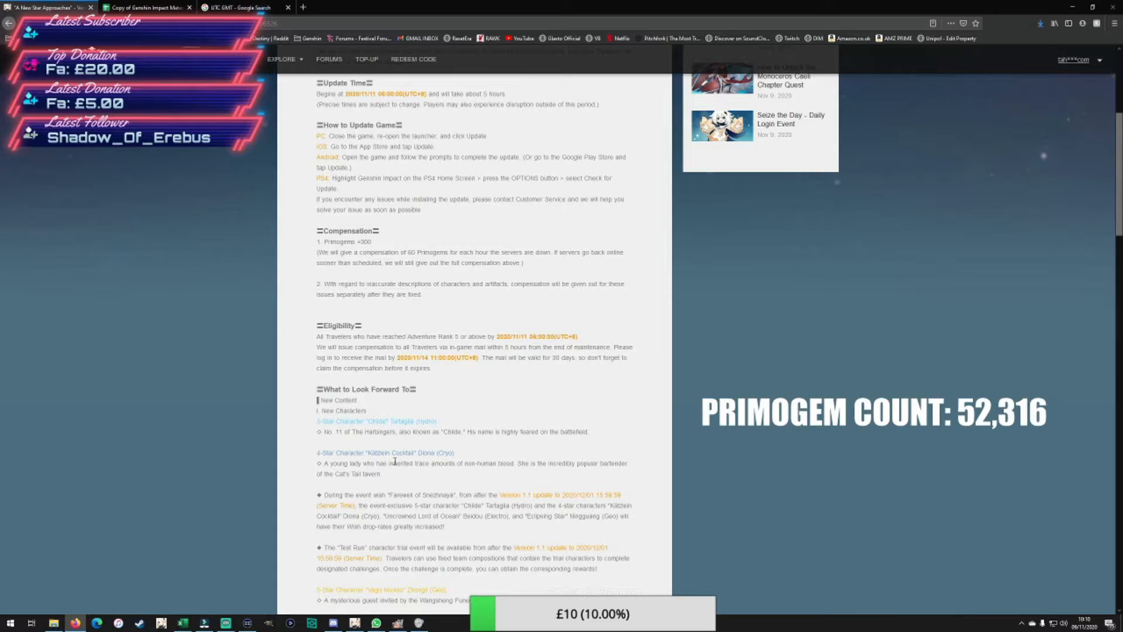
# Read the New Characters list and trial event rewards, highlighting sentences, until New Weapons appears
pyautogui.scroll(-3)
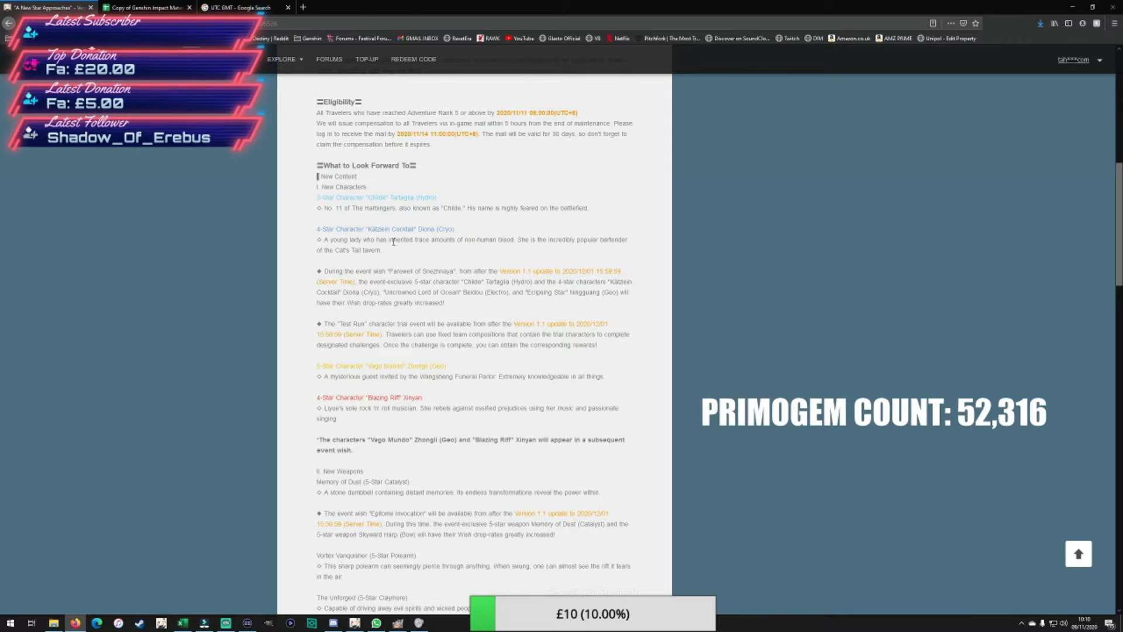
pyautogui.scroll(-3)
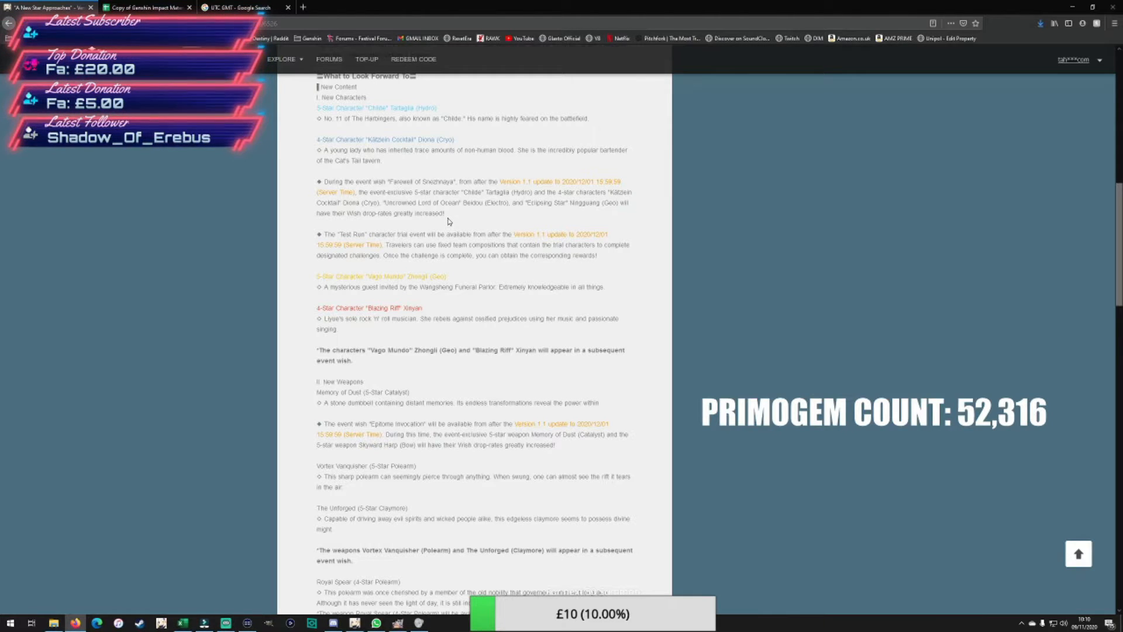
pyautogui.moveTo(611, 259)
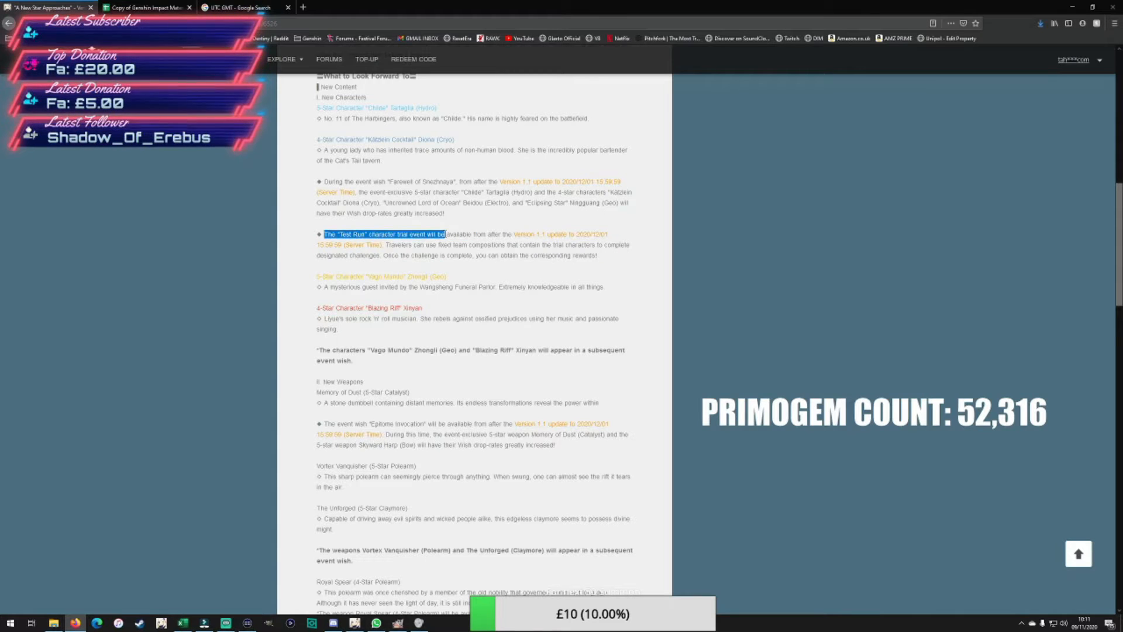
pyautogui.click(618, 262)
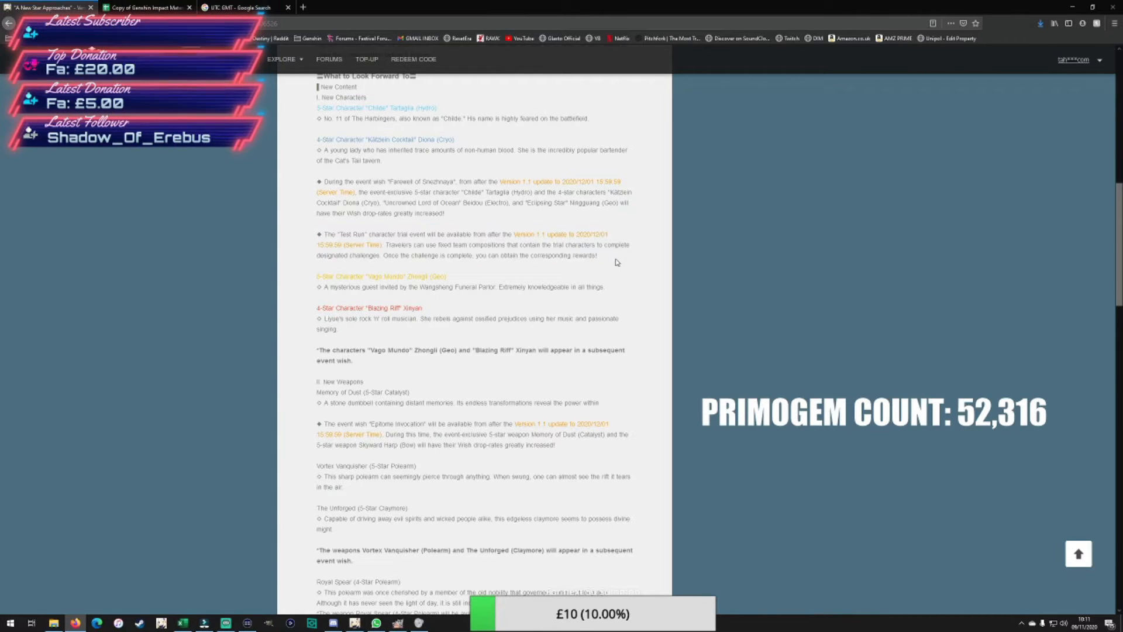
pyautogui.moveTo(460, 264)
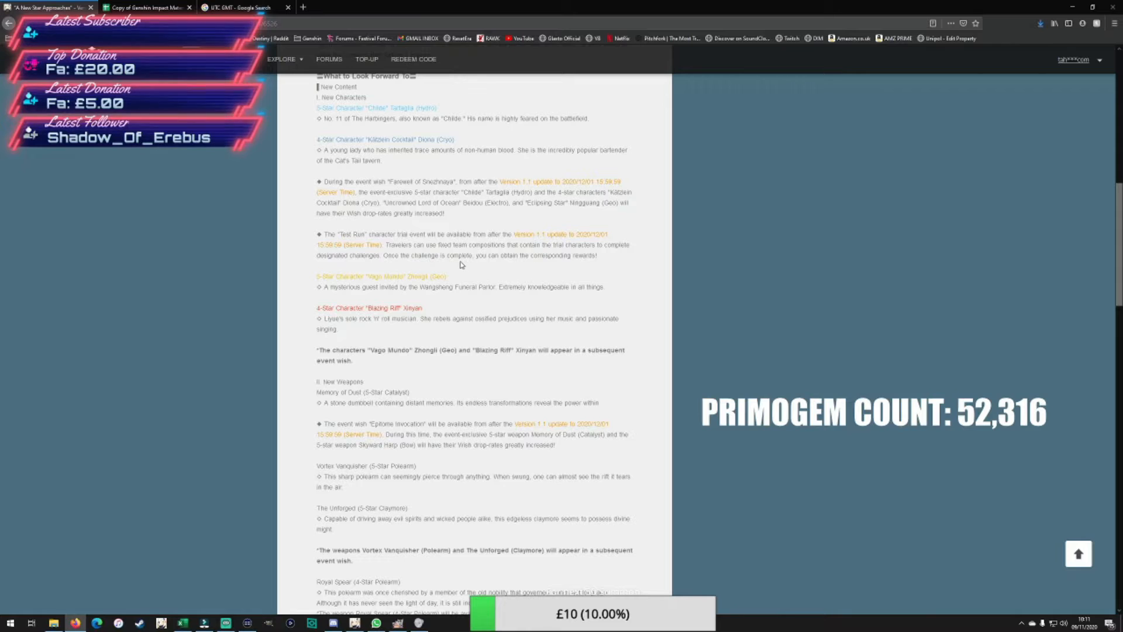
pyautogui.moveTo(435, 276)
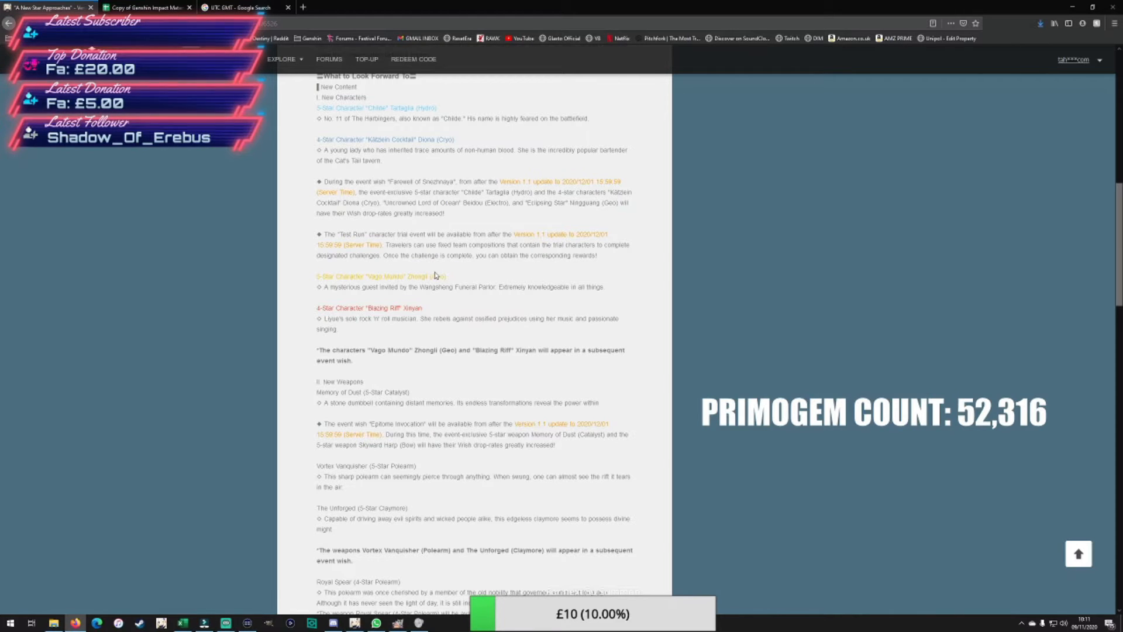
pyautogui.moveTo(426, 268)
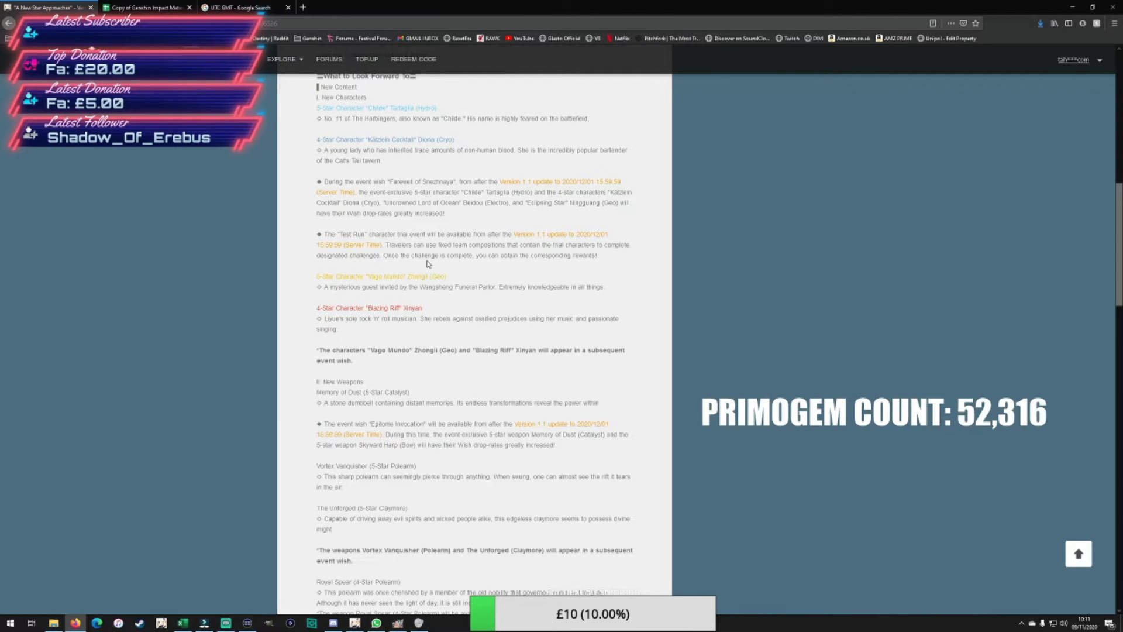
pyautogui.moveTo(517, 245); pyautogui.dragTo(584, 255)
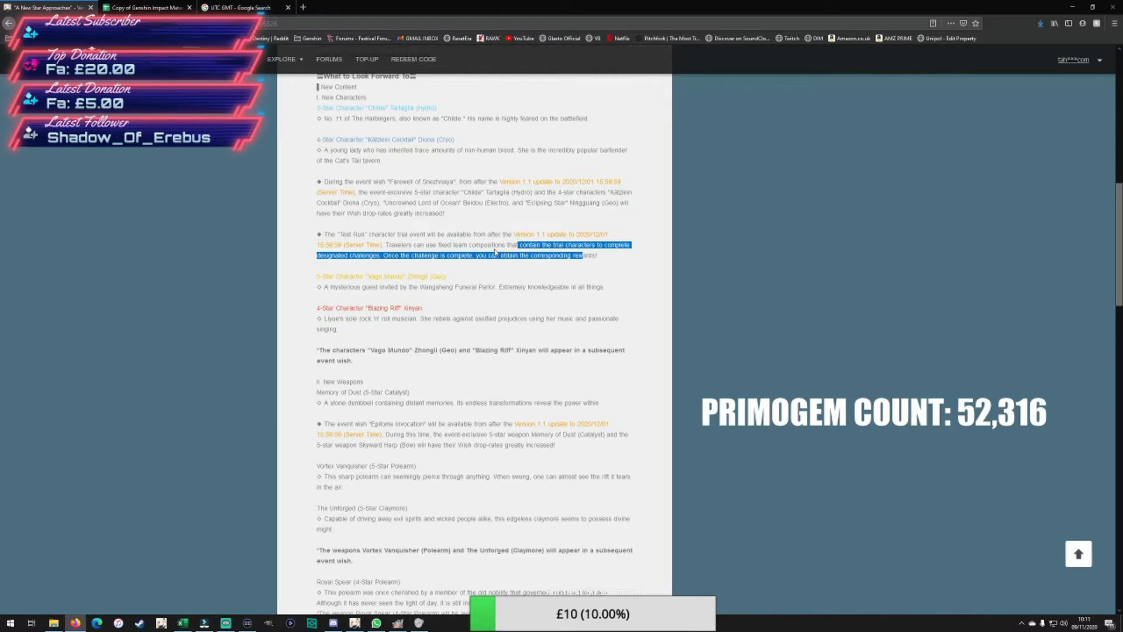
pyautogui.scroll(-3)
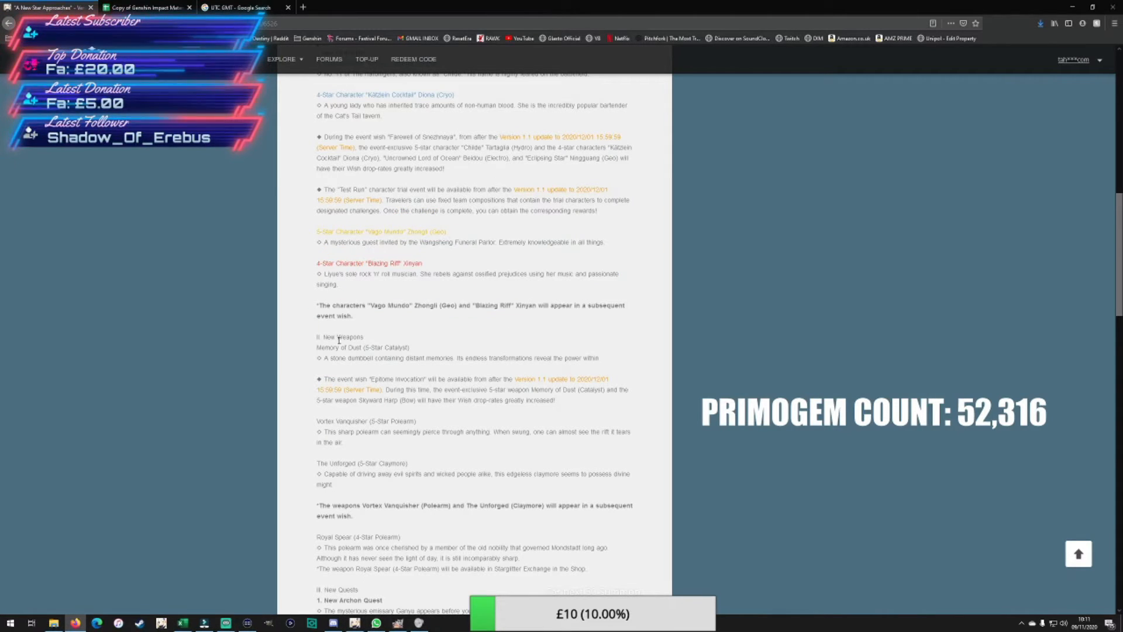
# Read the New Weapons section, highlighting the note on Vortex Vanquisher and The Unforged in a later wish
pyautogui.moveTo(331, 348); pyautogui.dragTo(409, 347)
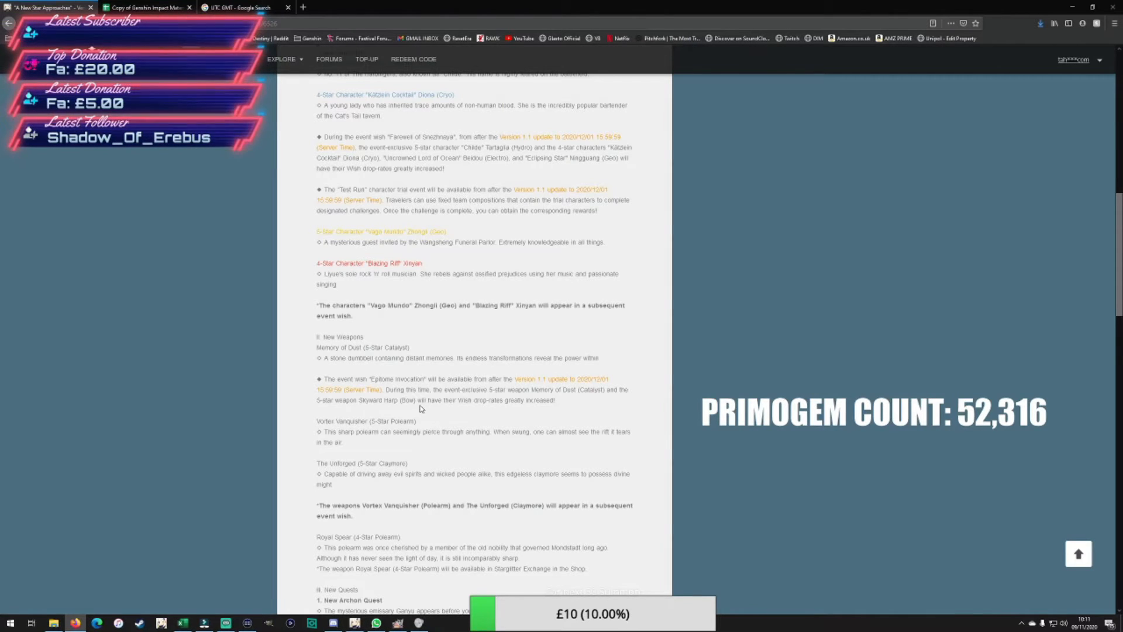
pyautogui.scroll(-3)
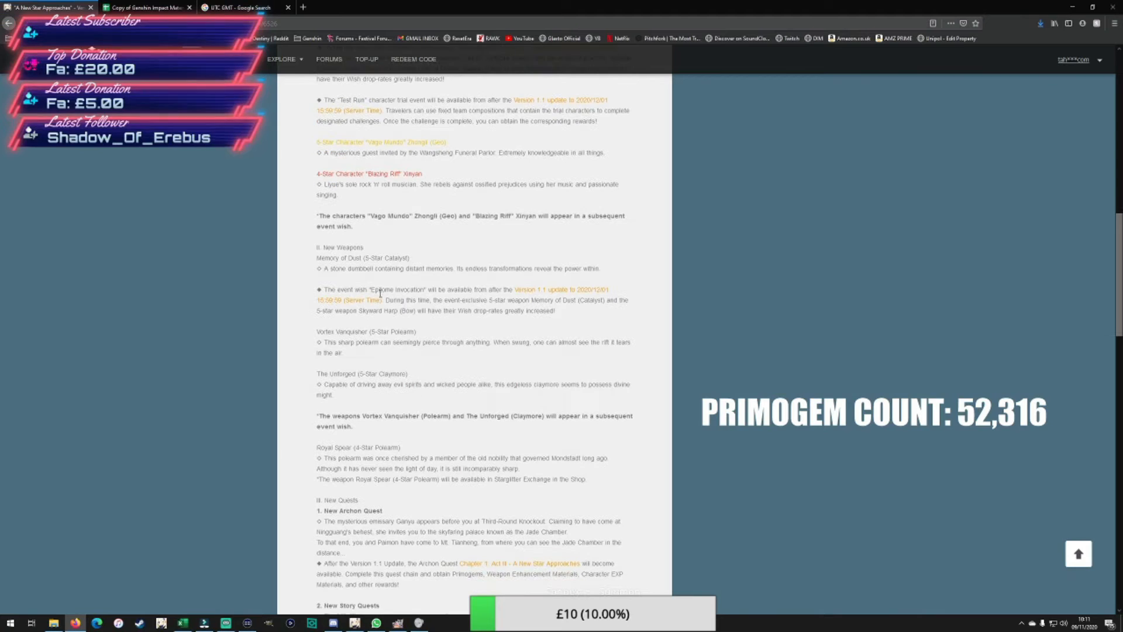
pyautogui.moveTo(317, 289); pyautogui.dragTo(430, 300)
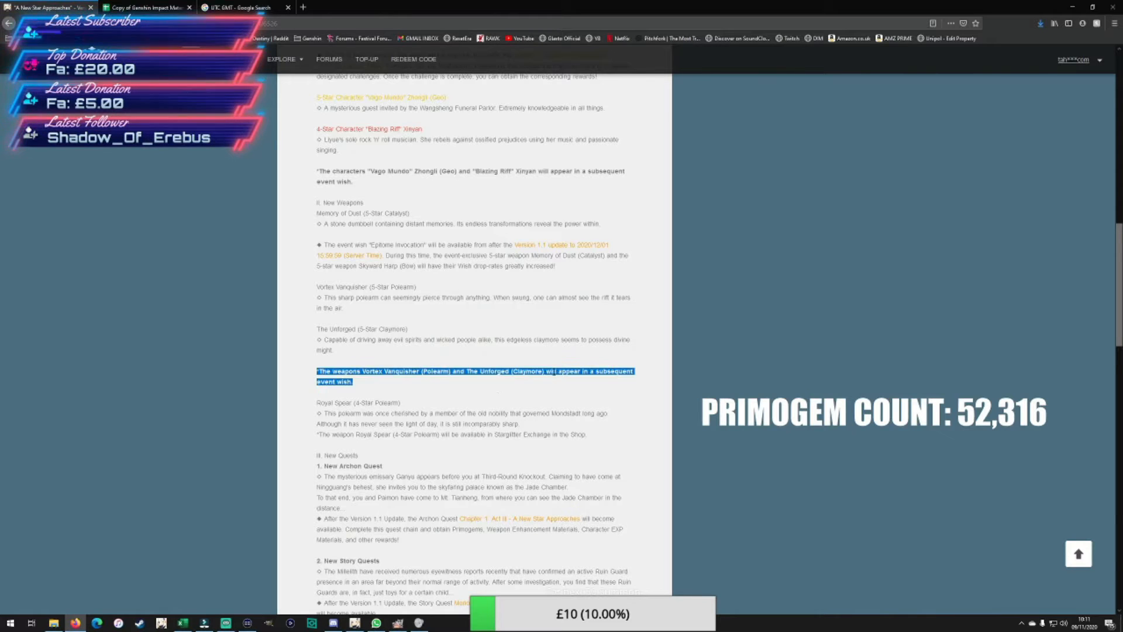
pyautogui.click(438, 386)
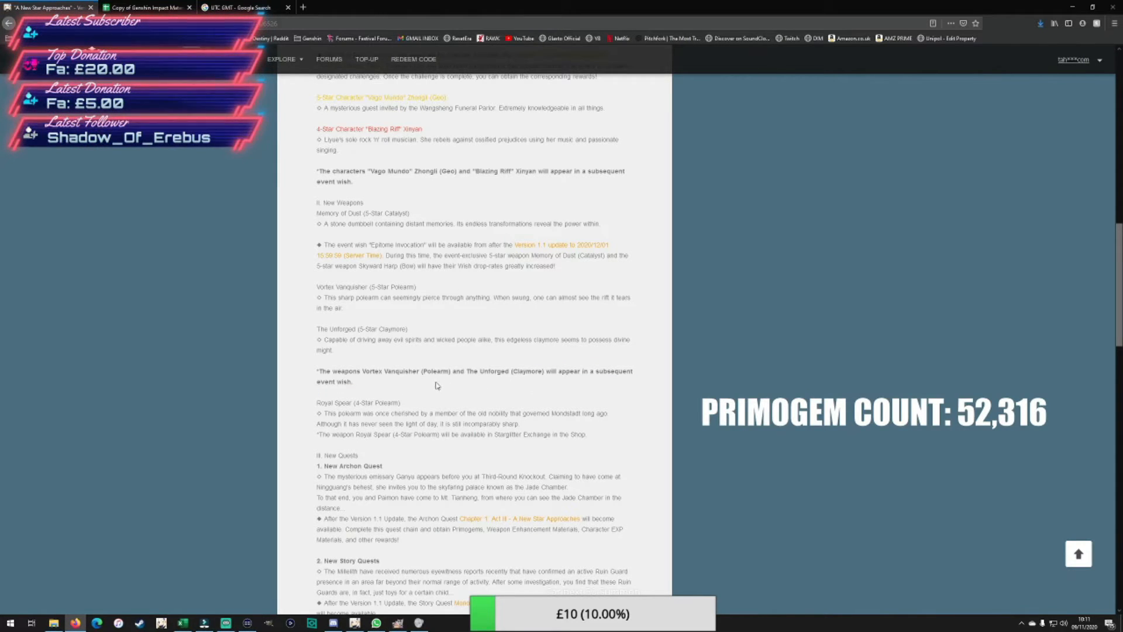
# Read the New Archon Quest description, highlighting its paragraph while reading
pyautogui.scroll(-3)
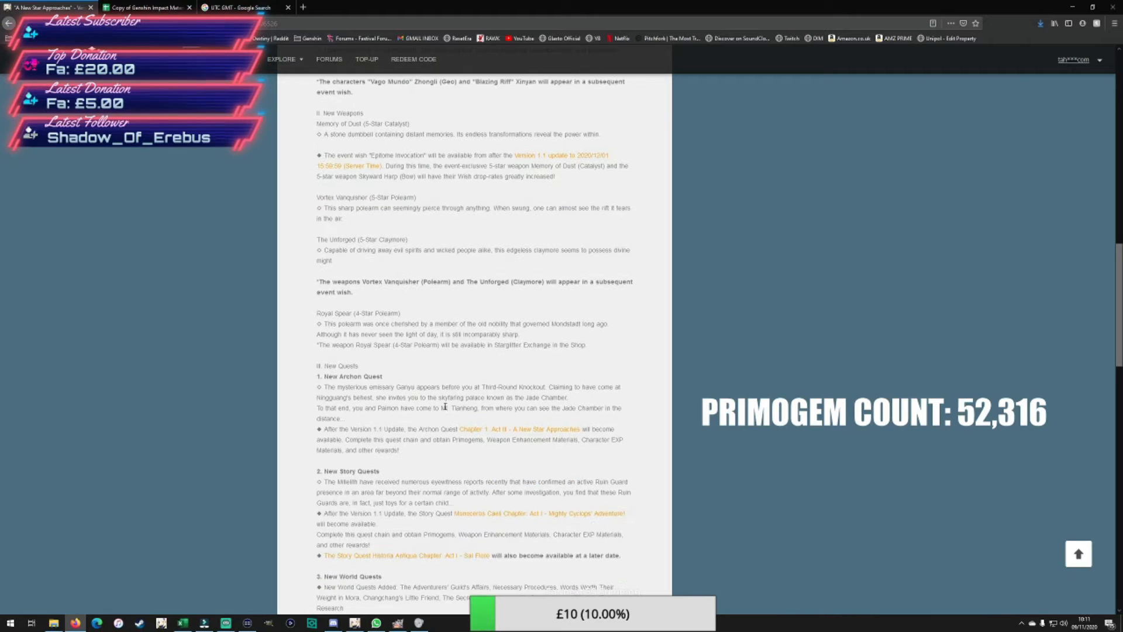
pyautogui.scroll(-3)
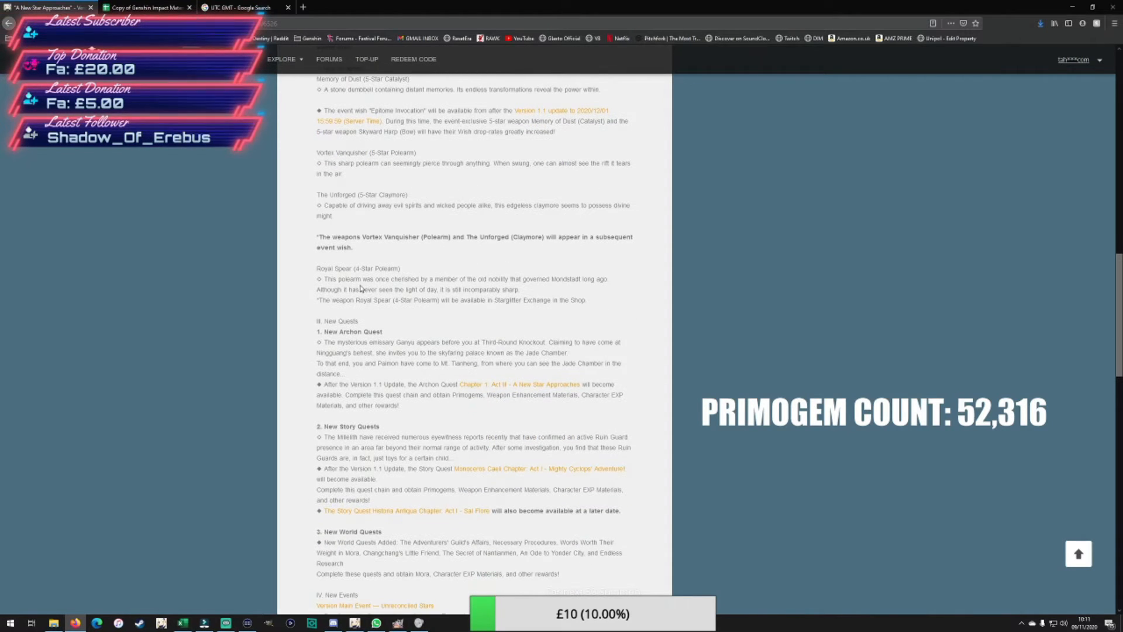
pyautogui.moveTo(318, 185); pyautogui.dragTo(483, 259)
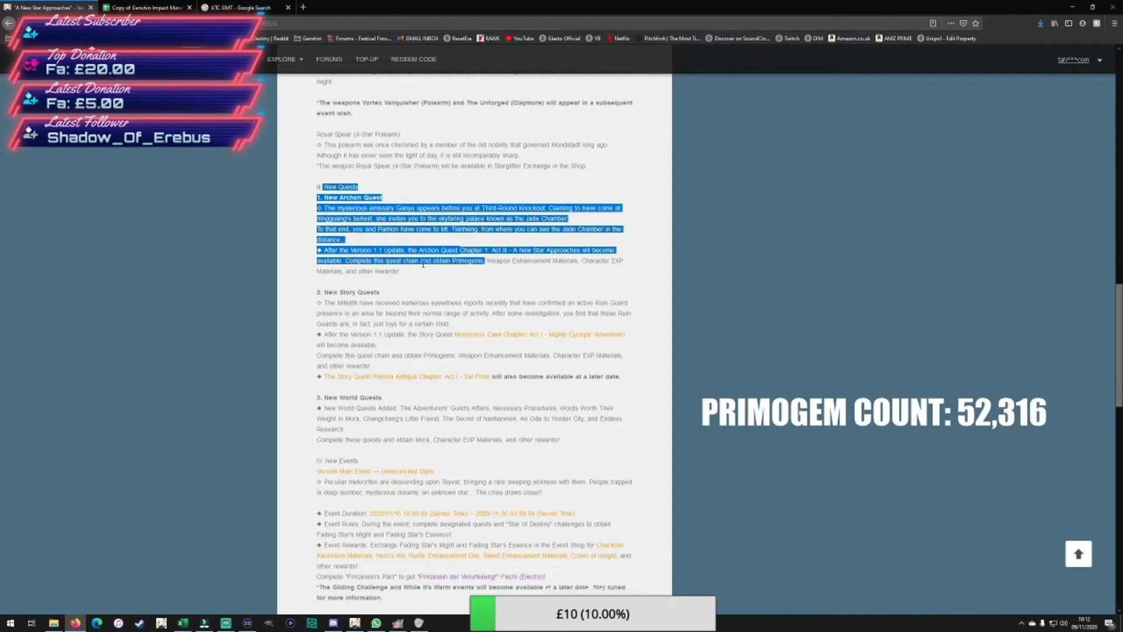
pyautogui.click(425, 260)
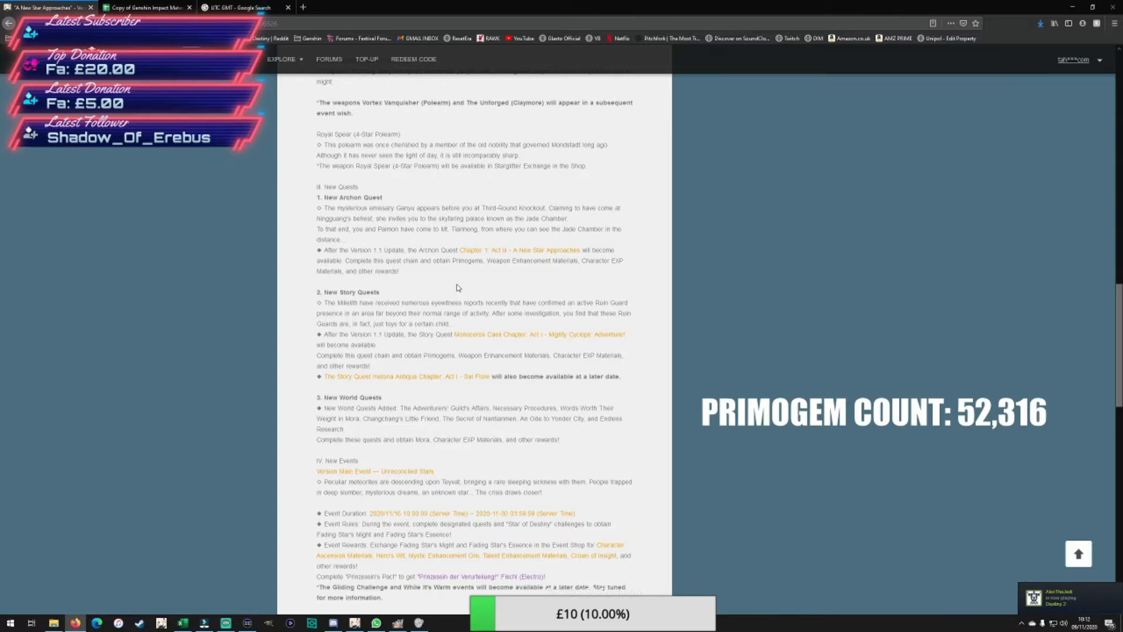
pyautogui.moveTo(451, 283)
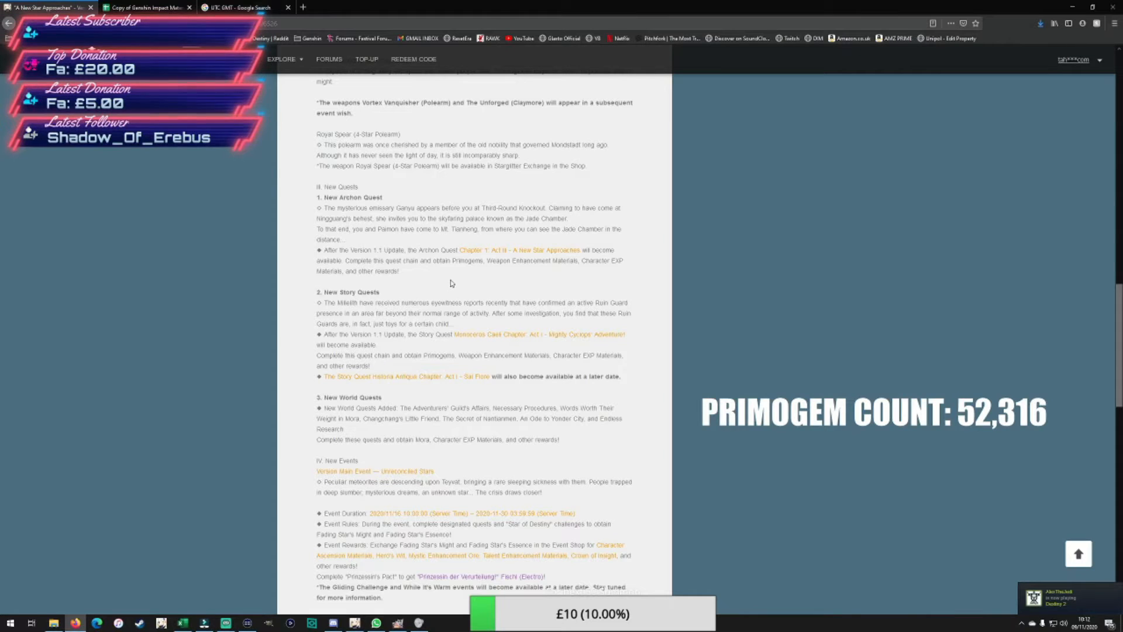
pyautogui.moveTo(320, 208); pyautogui.dragTo(511, 260)
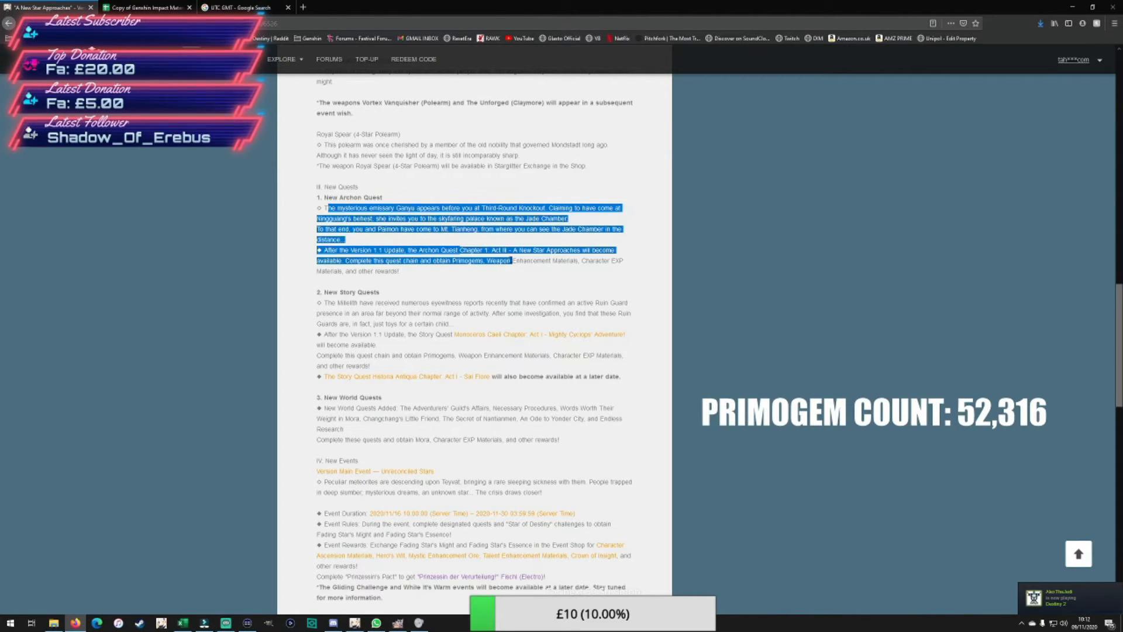
pyautogui.click(453, 272)
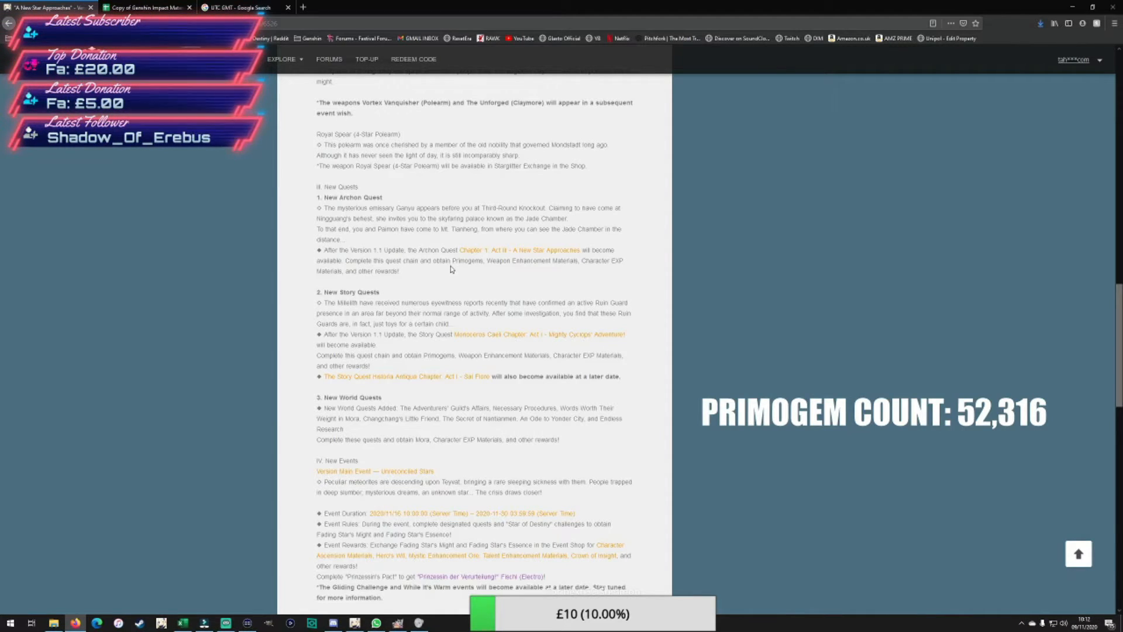
pyautogui.moveTo(439, 262)
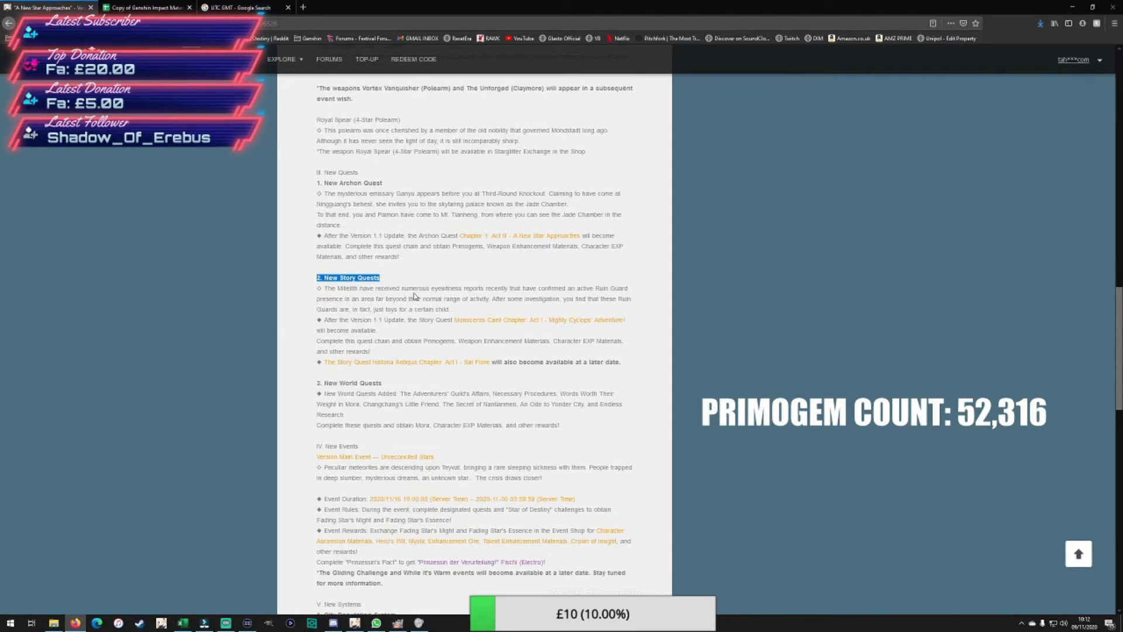
# Read the Story and World Quests list, highlighting lines, down to the new events part
pyautogui.scroll(-3)
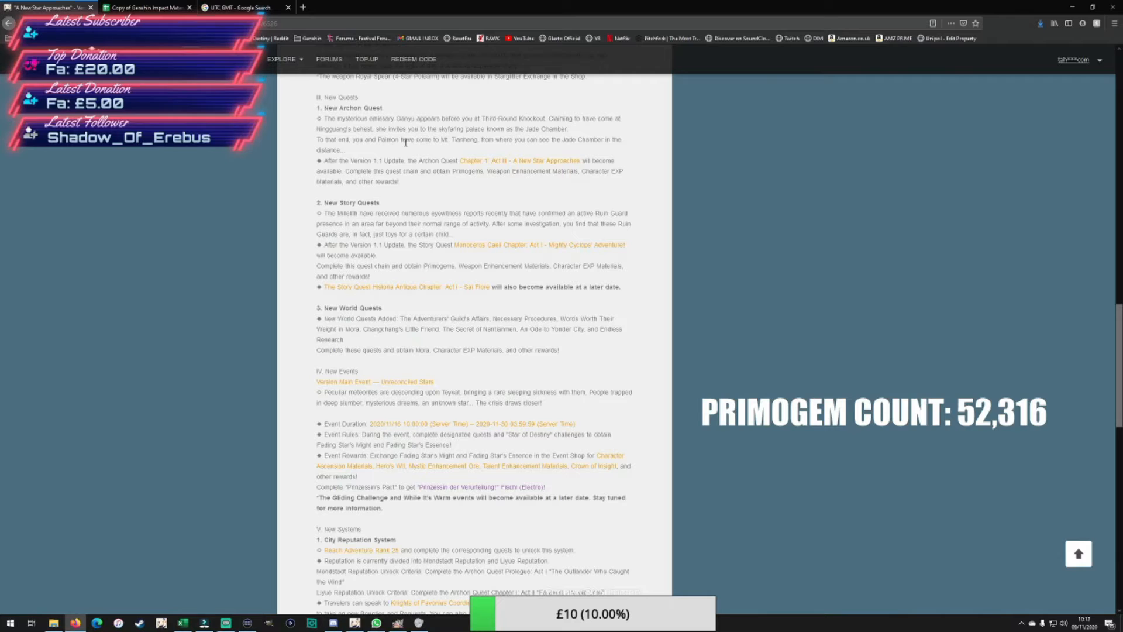
pyautogui.moveTo(405, 265)
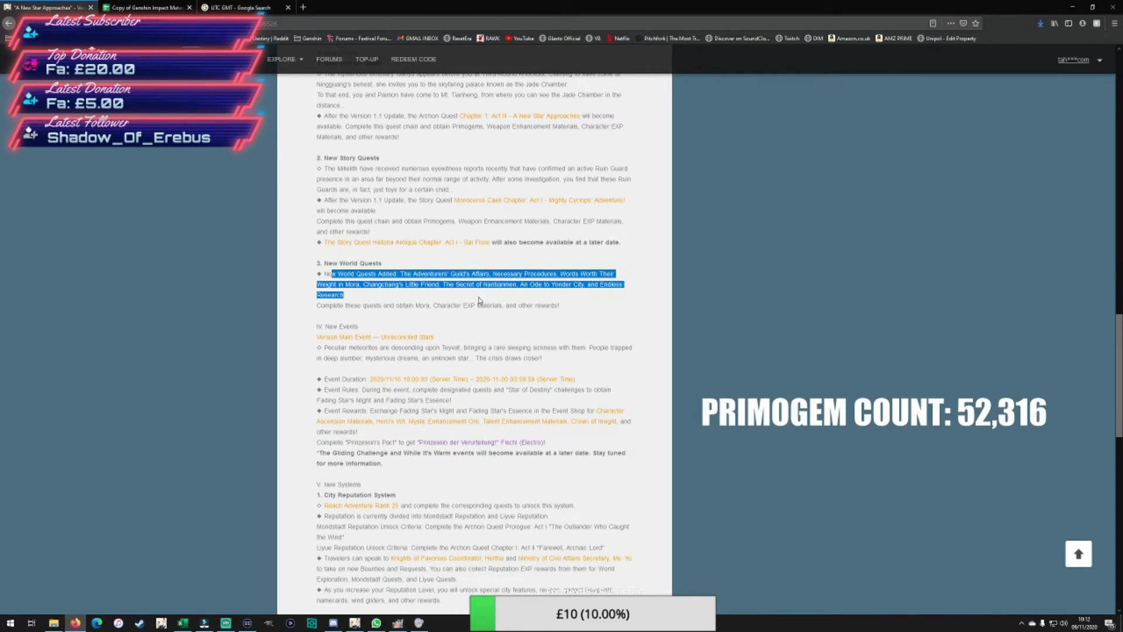
pyautogui.click(409, 267)
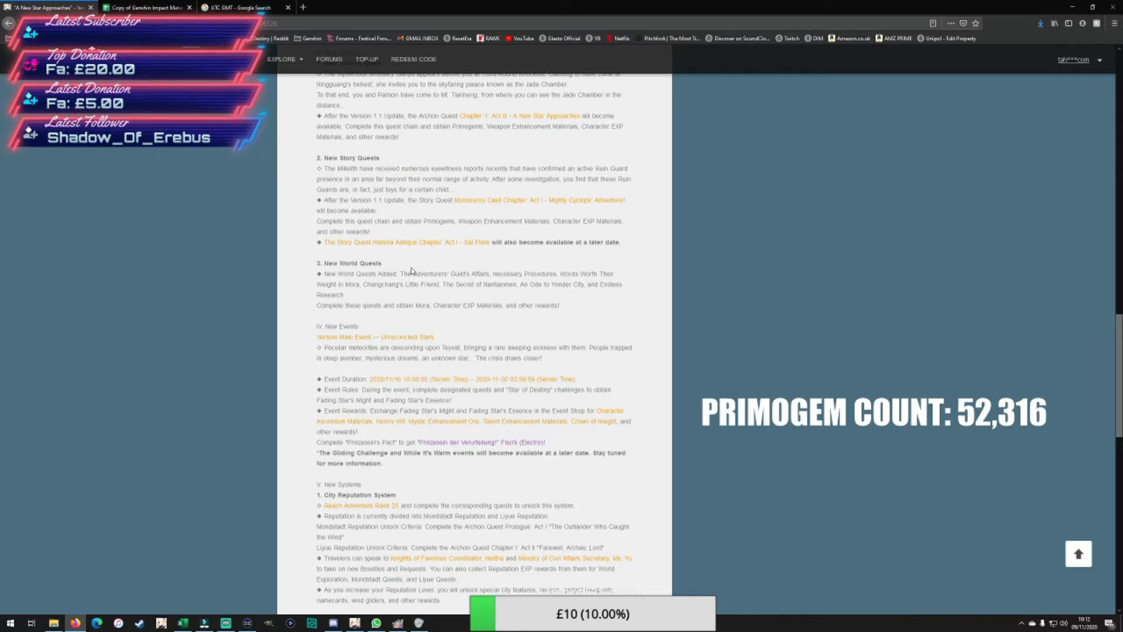
pyautogui.moveTo(379, 274); pyautogui.dragTo(527, 305)
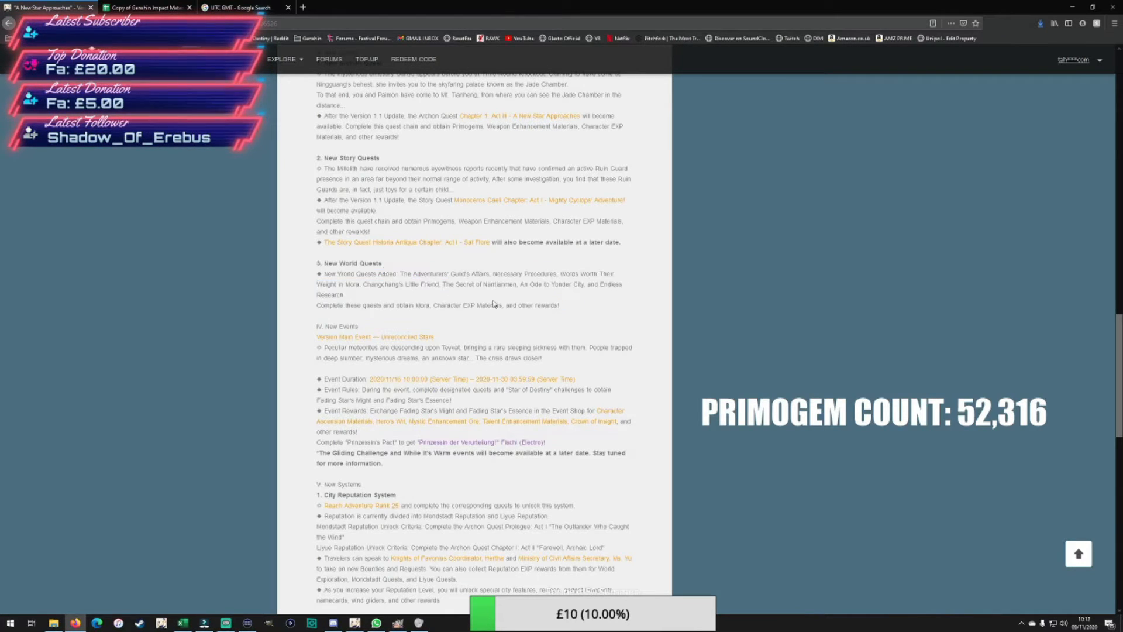
pyautogui.moveTo(477, 297)
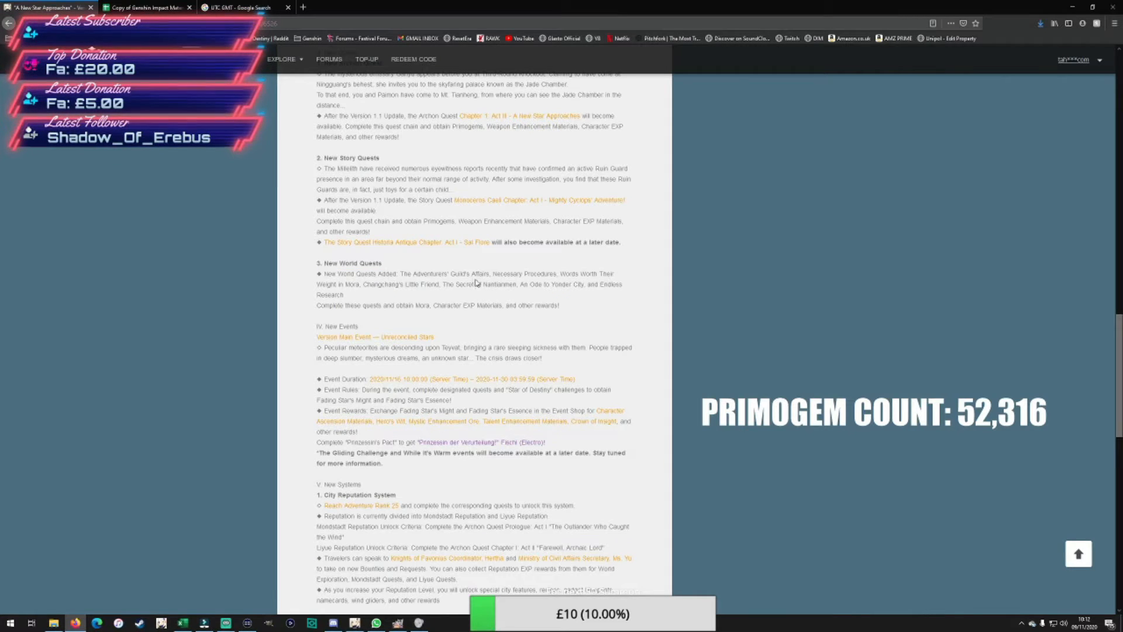
pyautogui.scroll(-3)
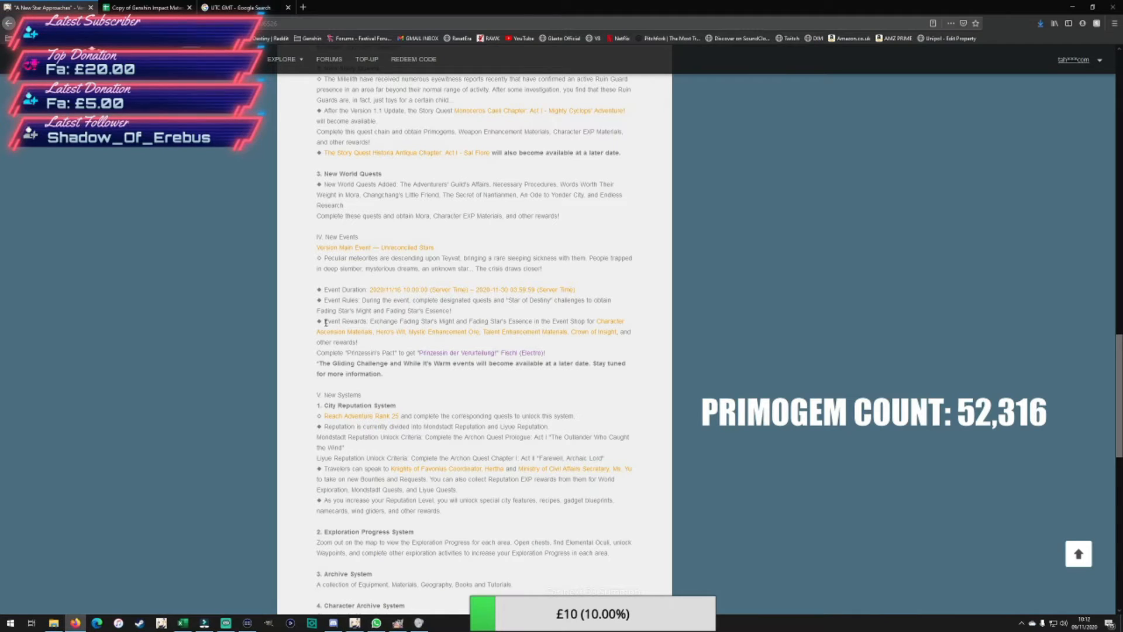
pyautogui.moveTo(324, 321); pyautogui.dragTo(464, 320)
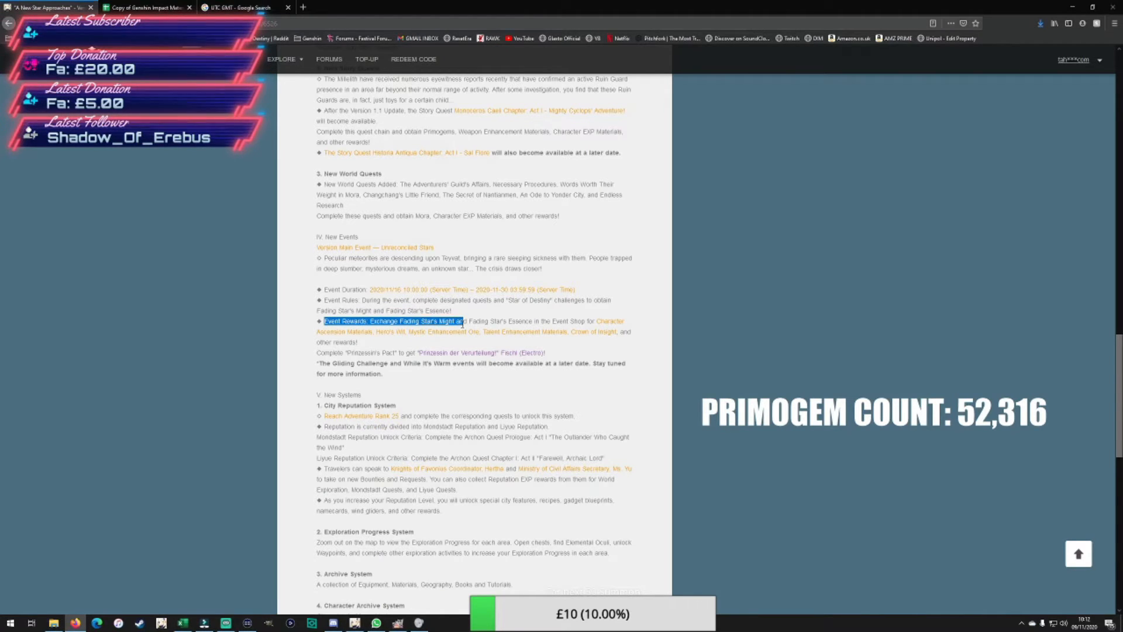
pyautogui.moveTo(463, 320); pyautogui.dragTo(515, 321)
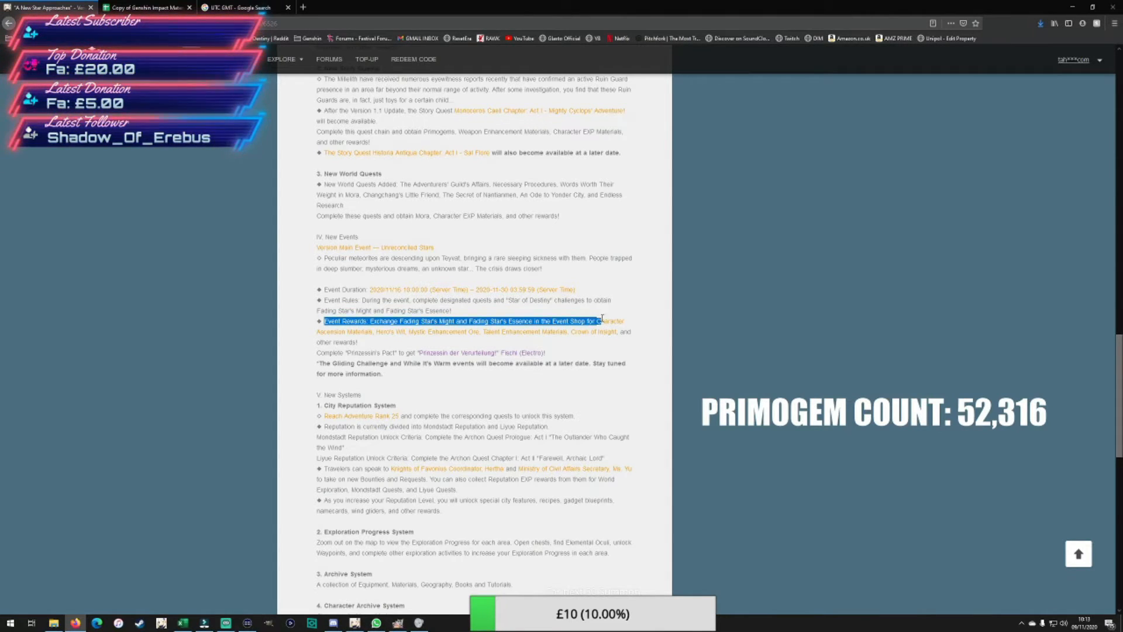
pyautogui.moveTo(601, 320); pyautogui.dragTo(572, 331)
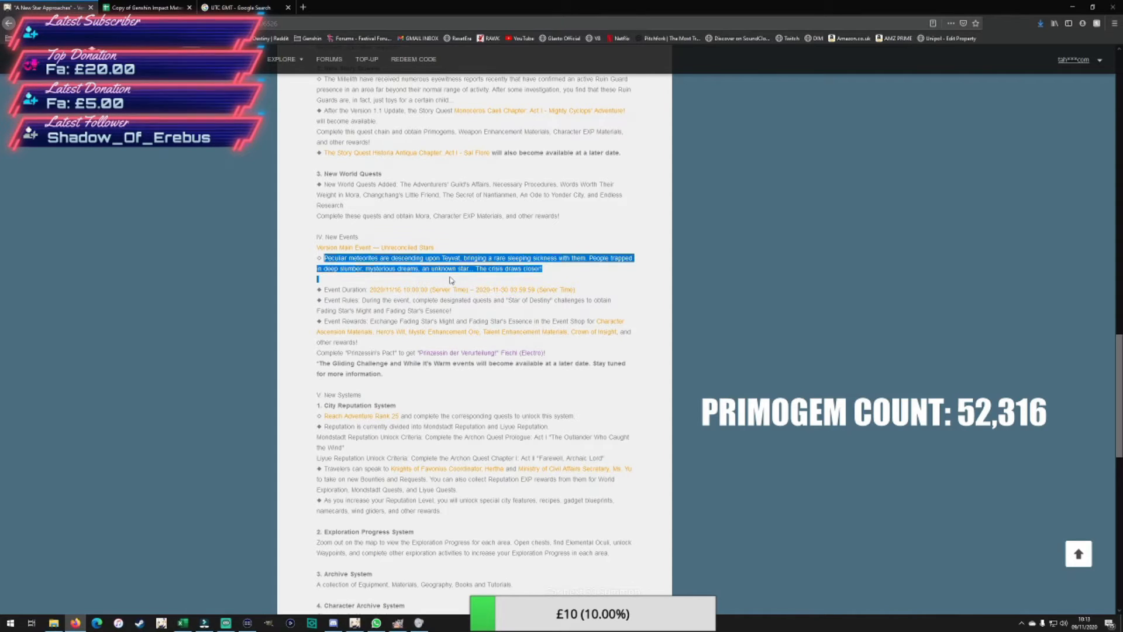
pyautogui.moveTo(453, 281)
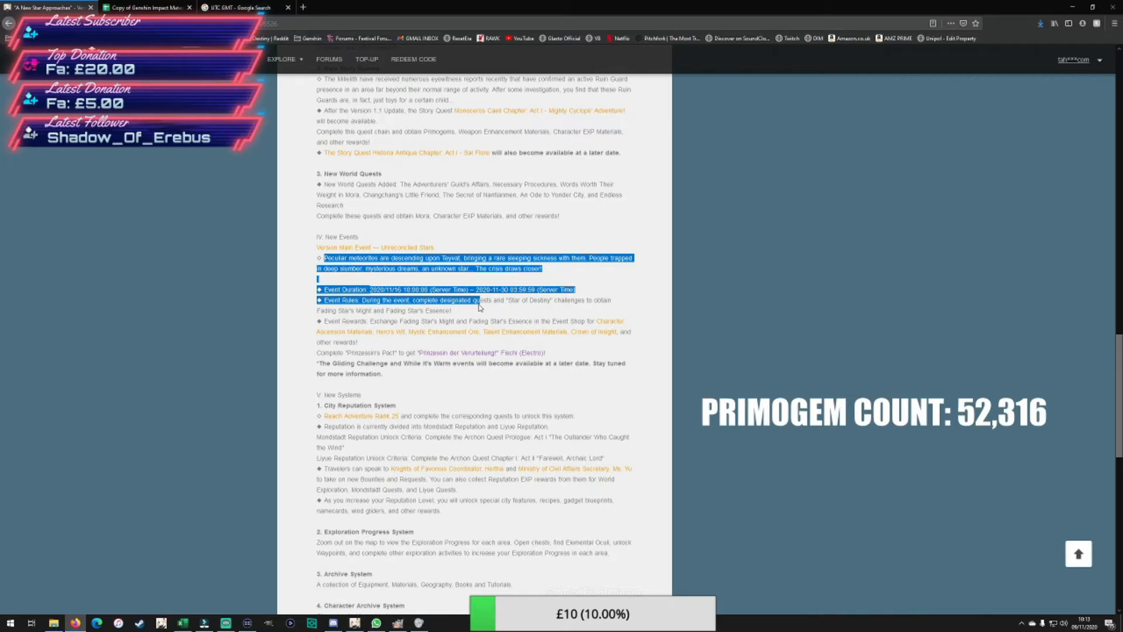
pyautogui.click(573, 354)
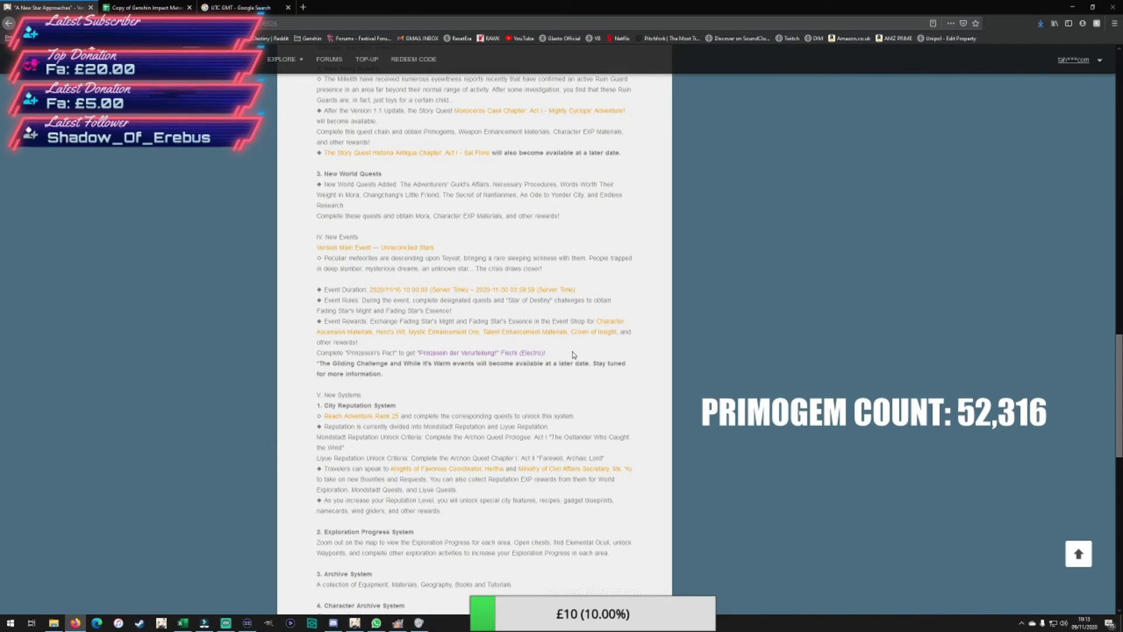
pyautogui.scroll(-3)
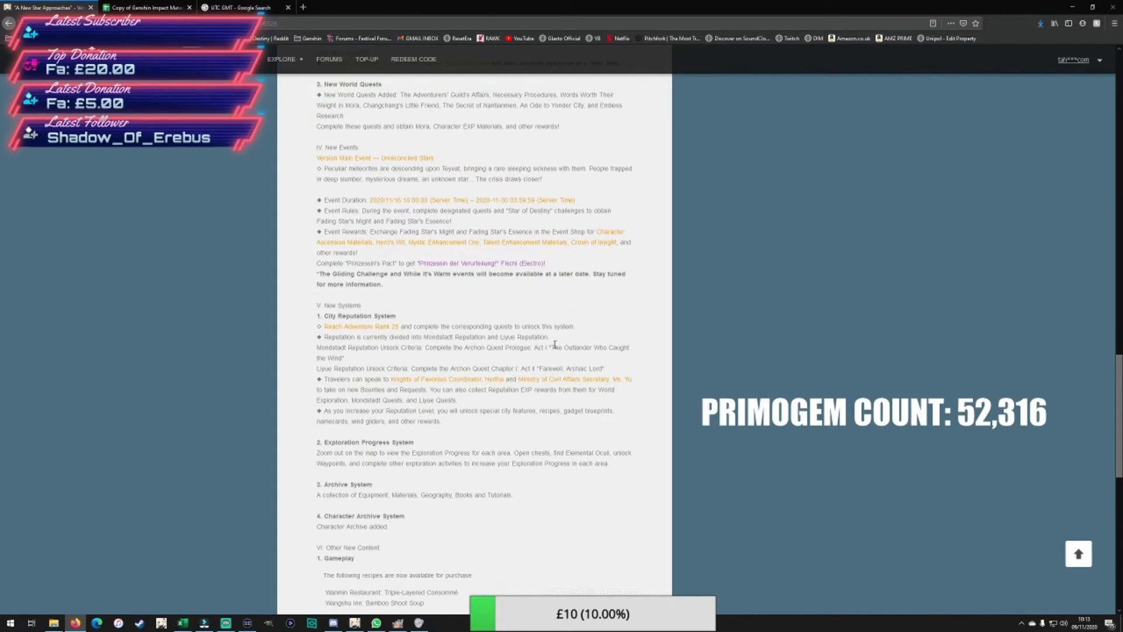
pyautogui.moveTo(501, 331)
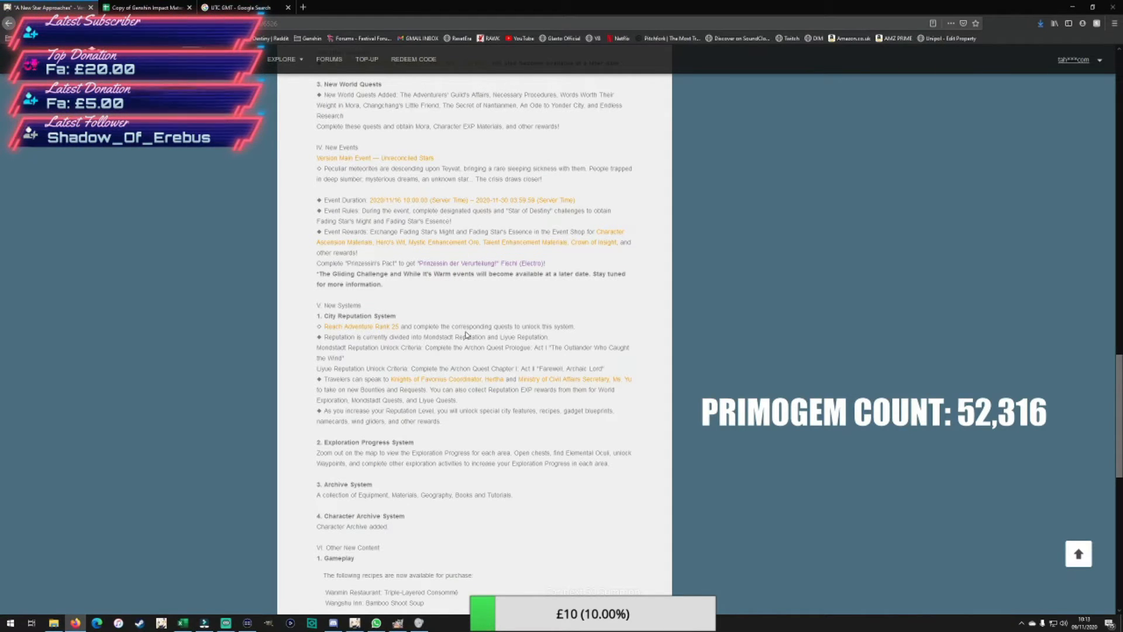
pyautogui.scroll(-3)
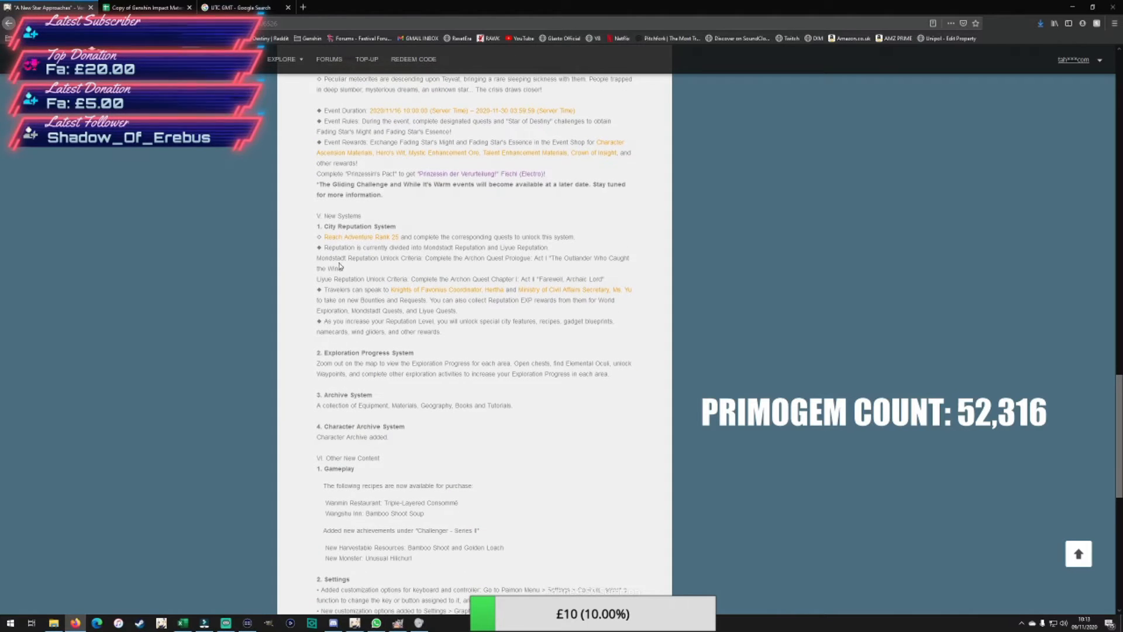
pyautogui.moveTo(324, 215); pyautogui.dragTo(344, 269)
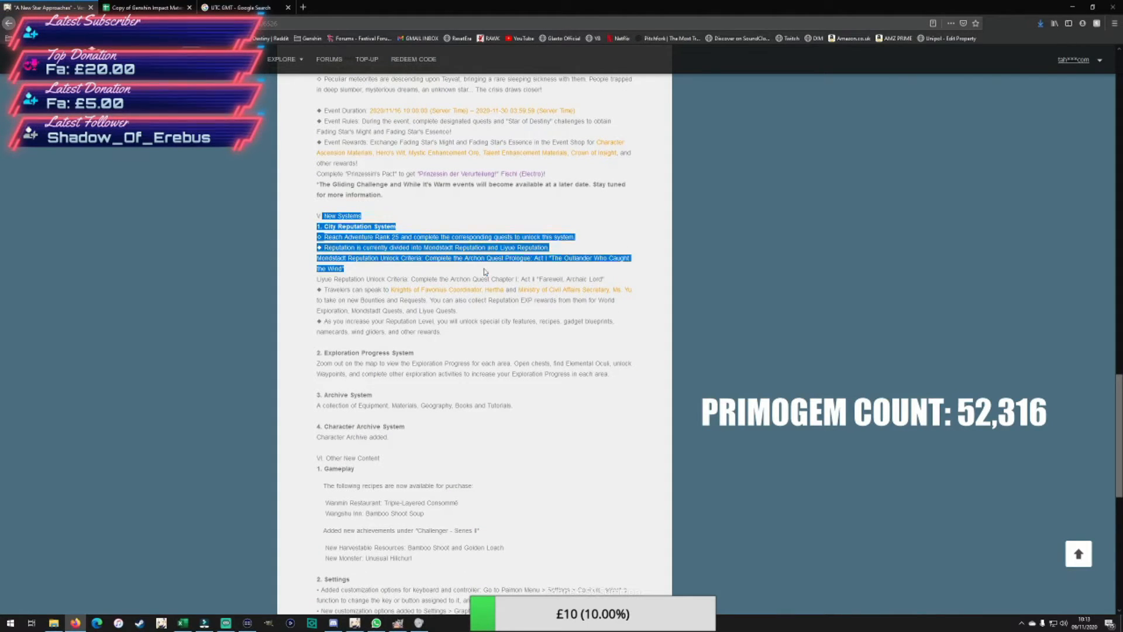
pyautogui.moveTo(483, 270); pyautogui.dragTo(522, 347)
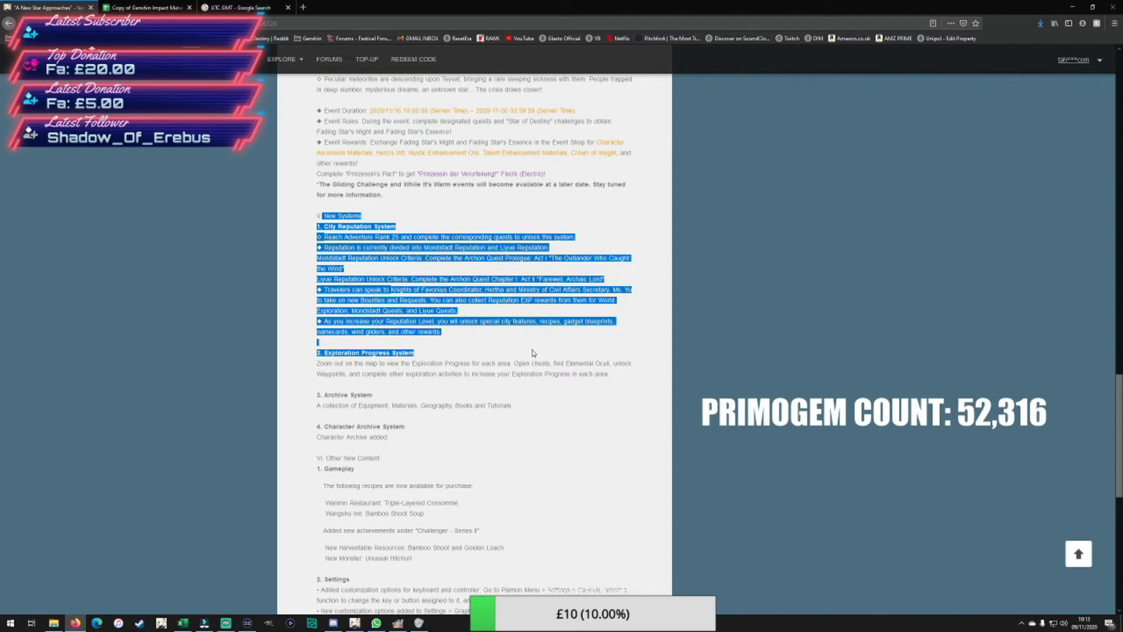
pyautogui.moveTo(531, 352); pyautogui.dragTo(547, 373)
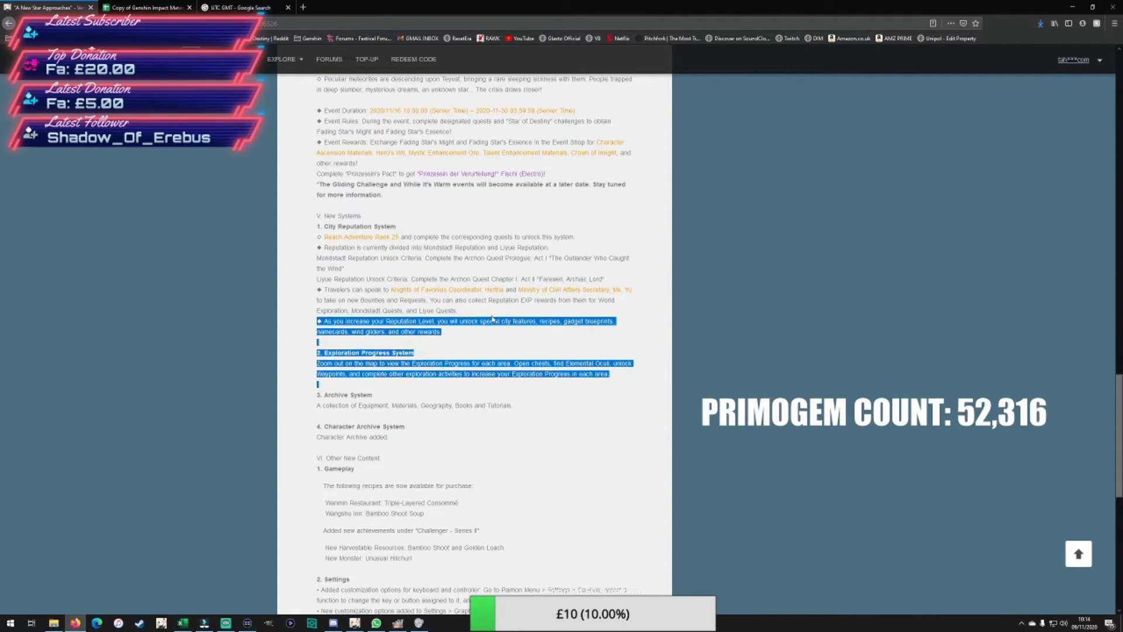
pyautogui.click(449, 236)
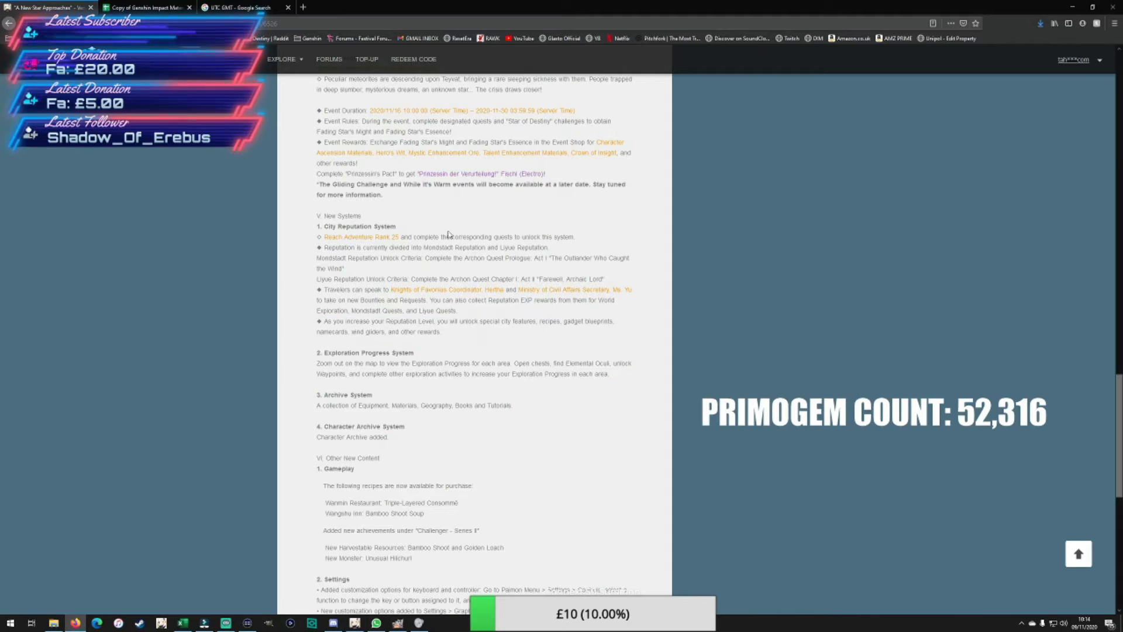
pyautogui.moveTo(317, 321); pyautogui.dragTo(605, 373)
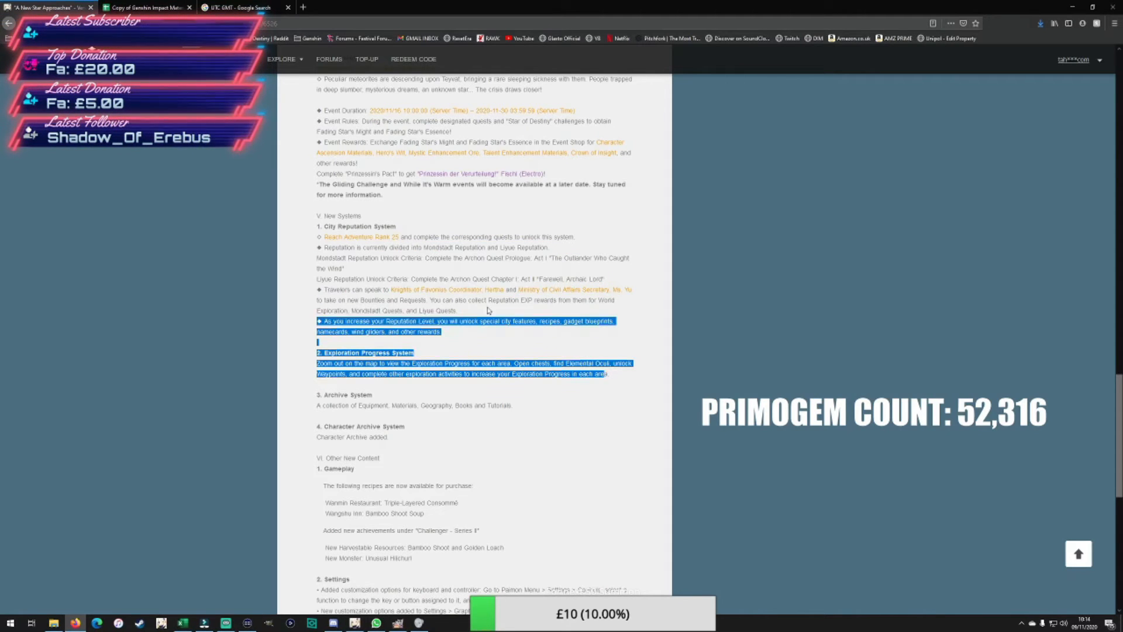
pyautogui.moveTo(486, 311); pyautogui.dragTo(313, 215)
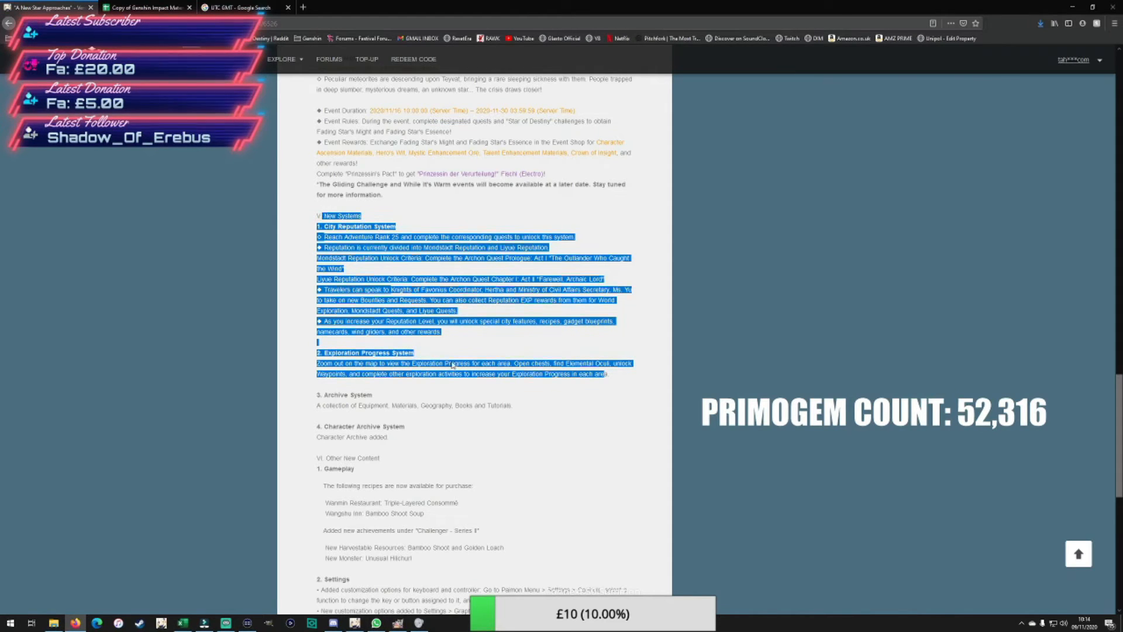
pyautogui.scroll(-3)
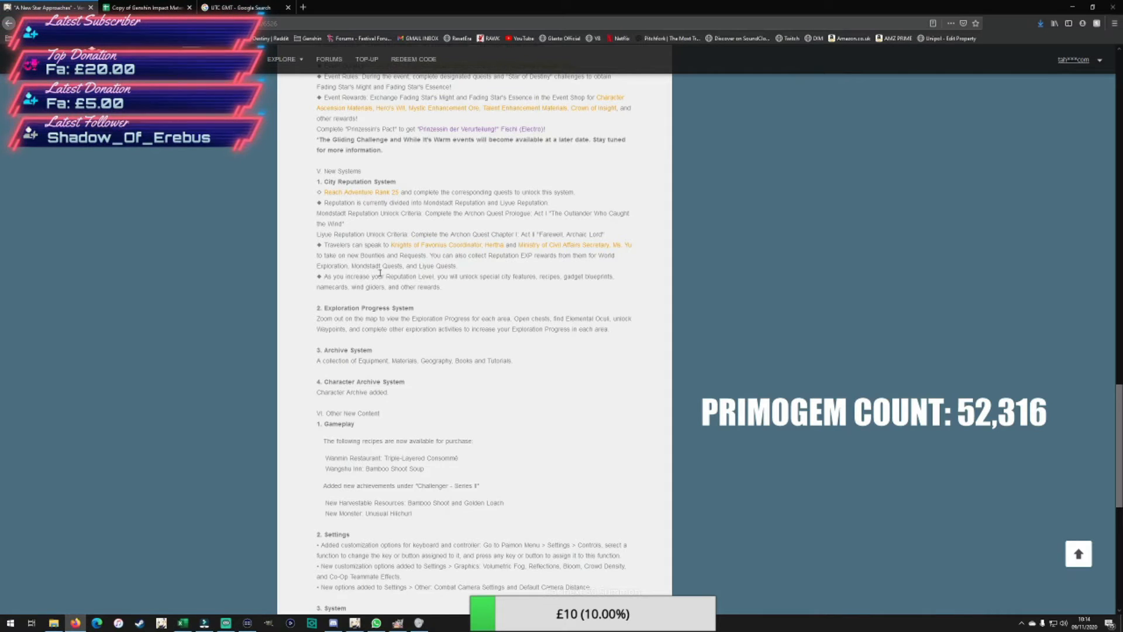
pyautogui.moveTo(316, 171); pyautogui.dragTo(485, 255)
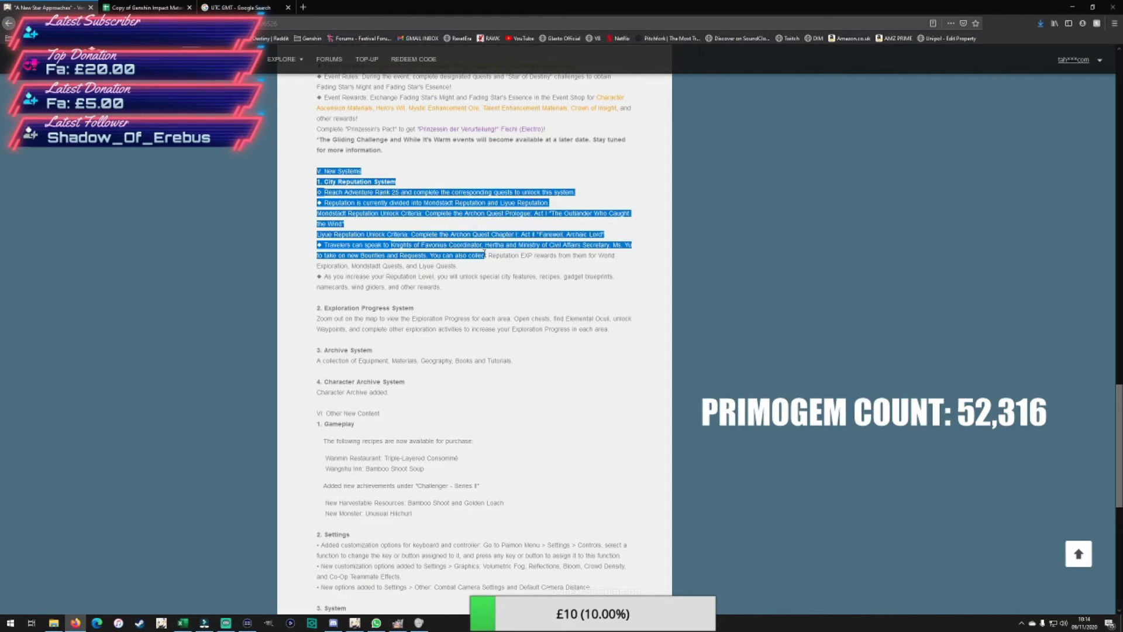
pyautogui.moveTo(483, 254); pyautogui.dragTo(489, 296)
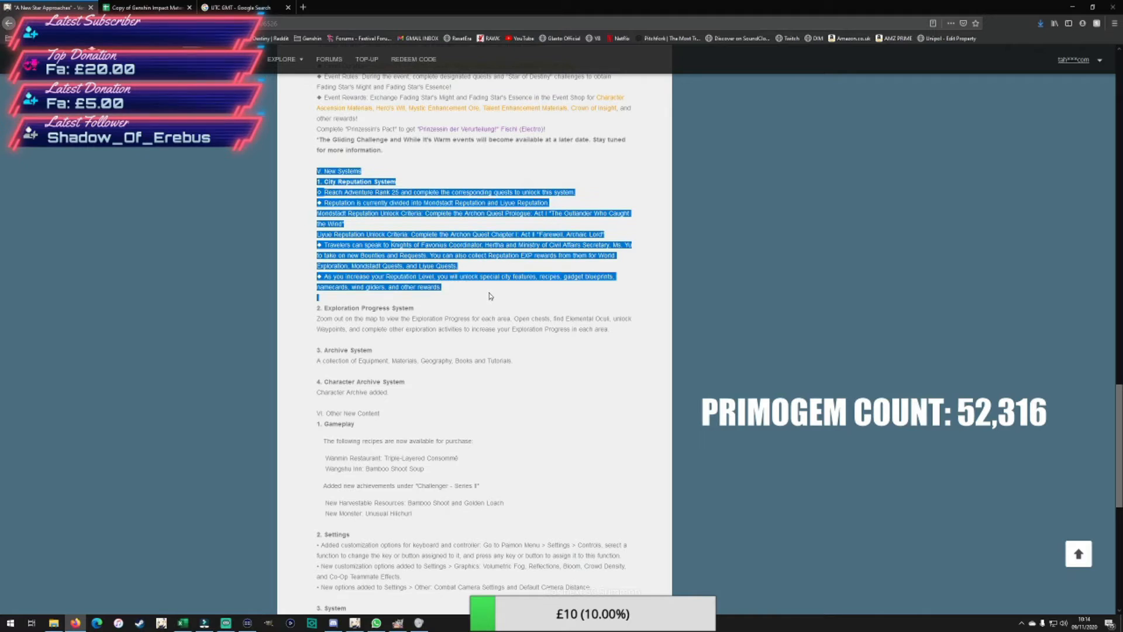
pyautogui.moveTo(491, 299)
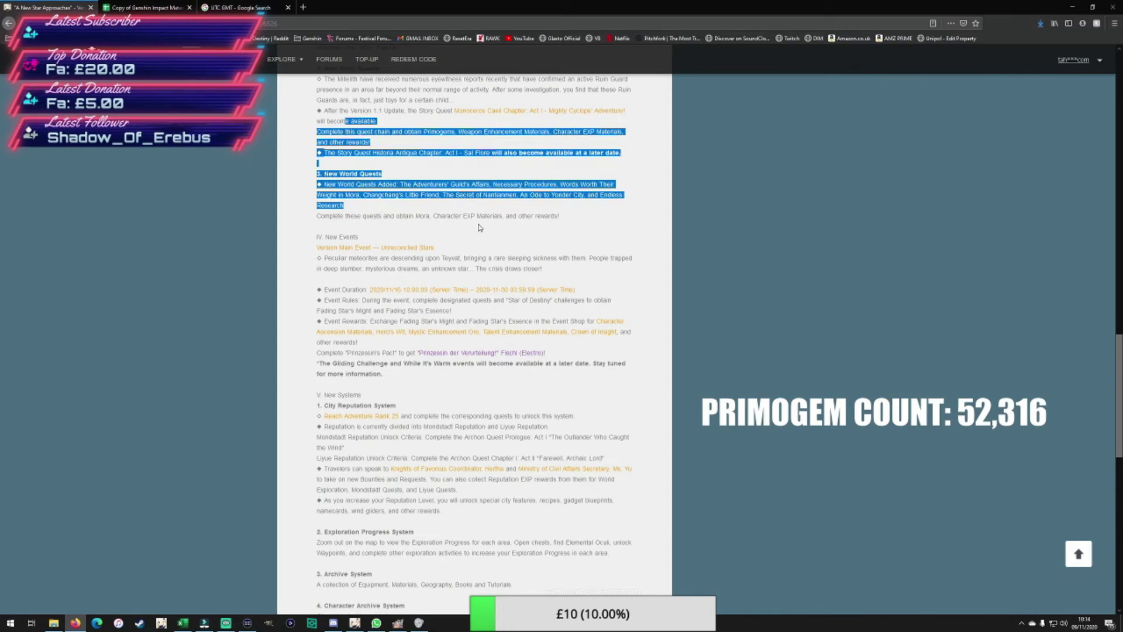
pyautogui.scroll(-3)
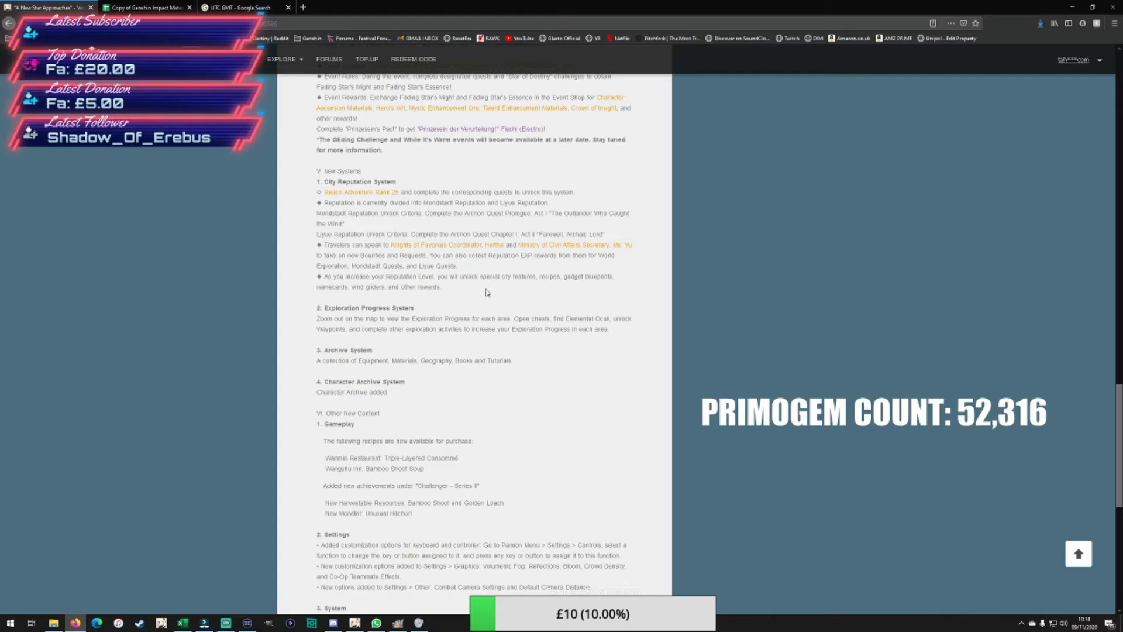
pyautogui.moveTo(398, 176)
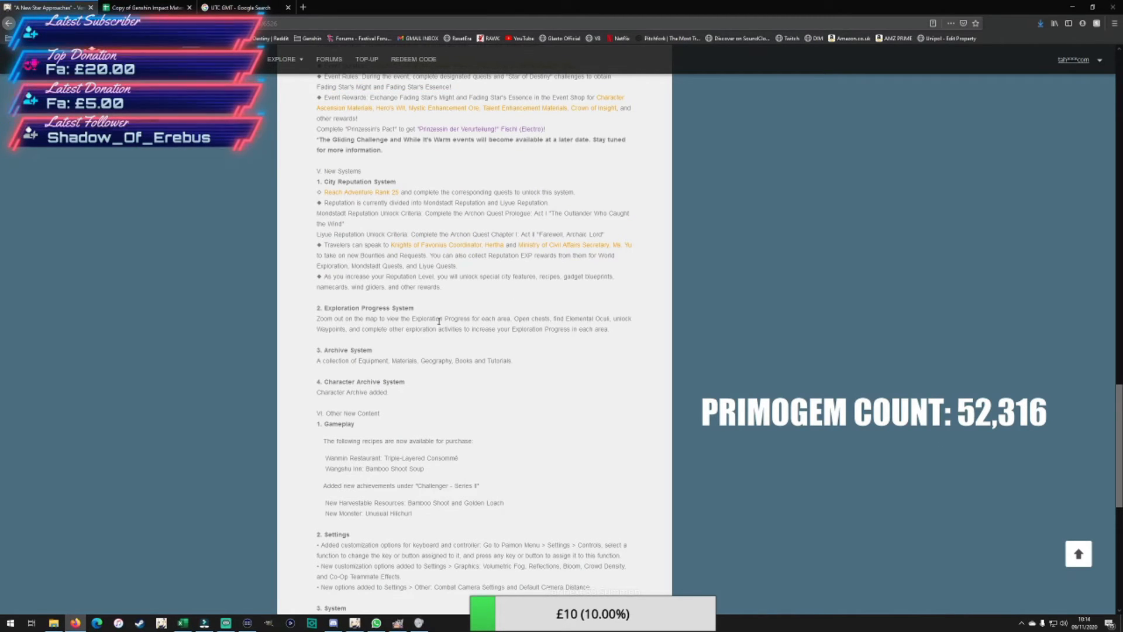
pyautogui.moveTo(317, 308); pyautogui.dragTo(609, 329)
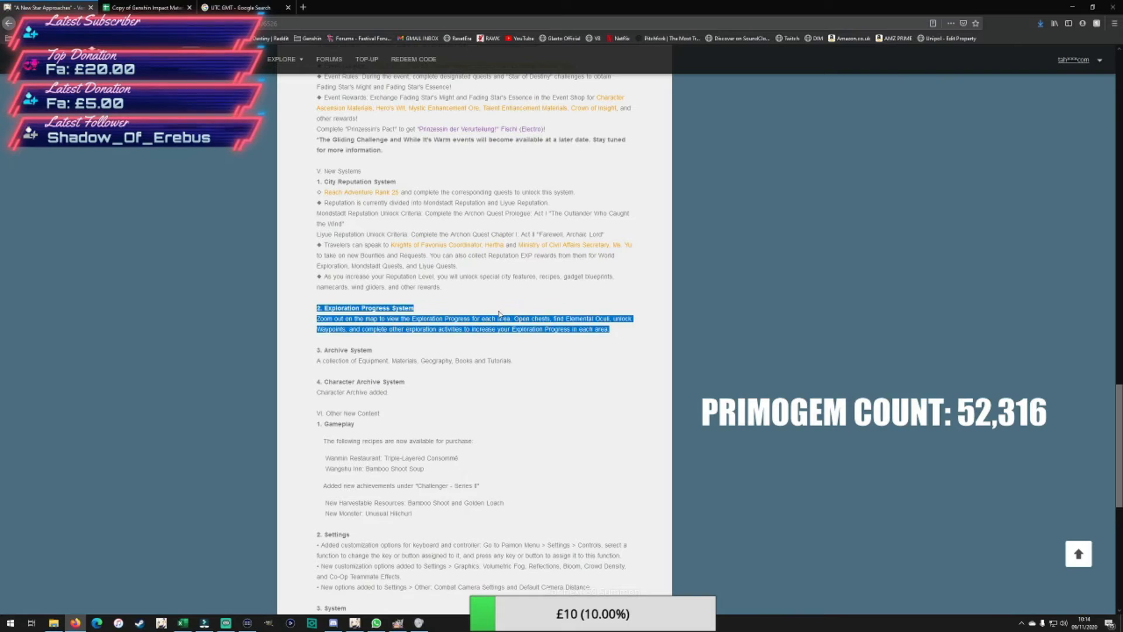
# Read the Settings section of the update notice, highlighting its bullets while reading
pyautogui.scroll(-3)
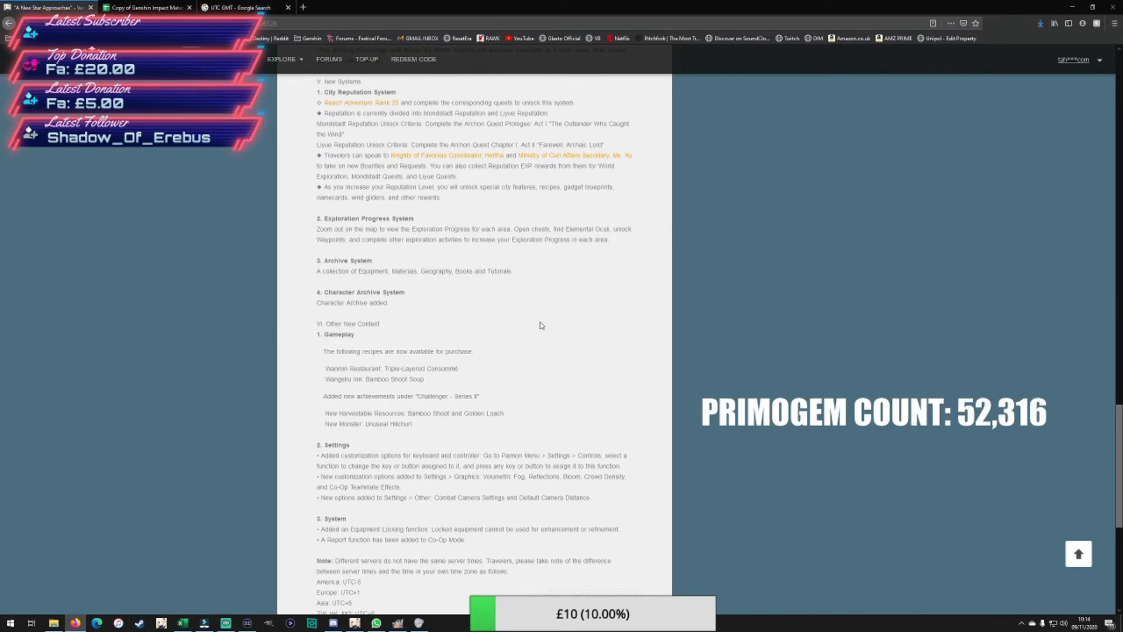
pyautogui.scroll(-3)
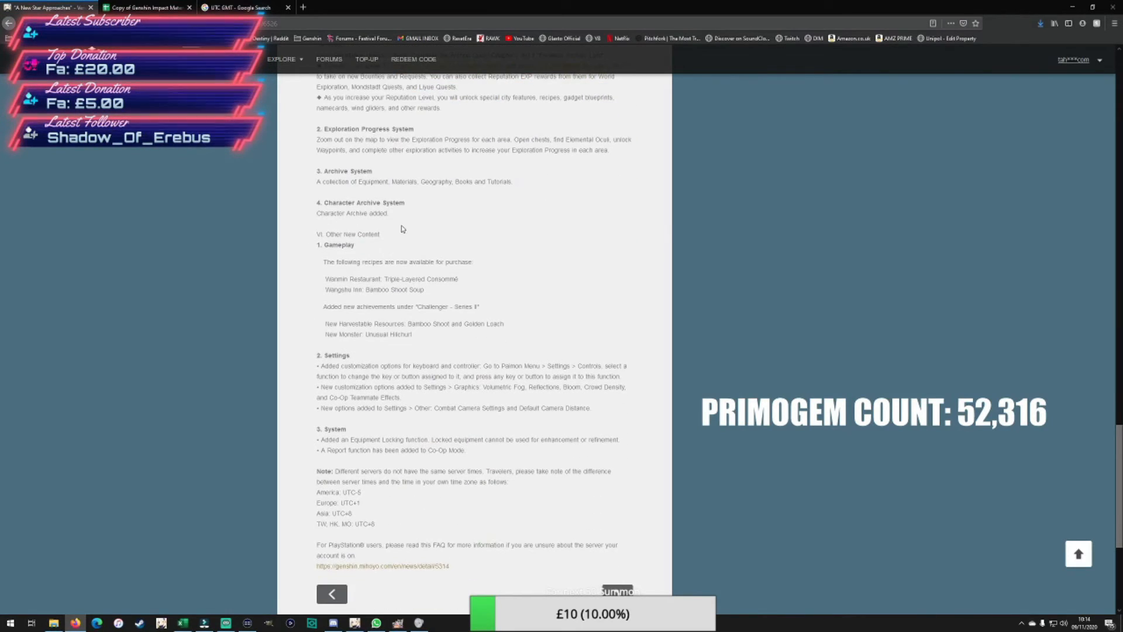
pyautogui.moveTo(431, 217)
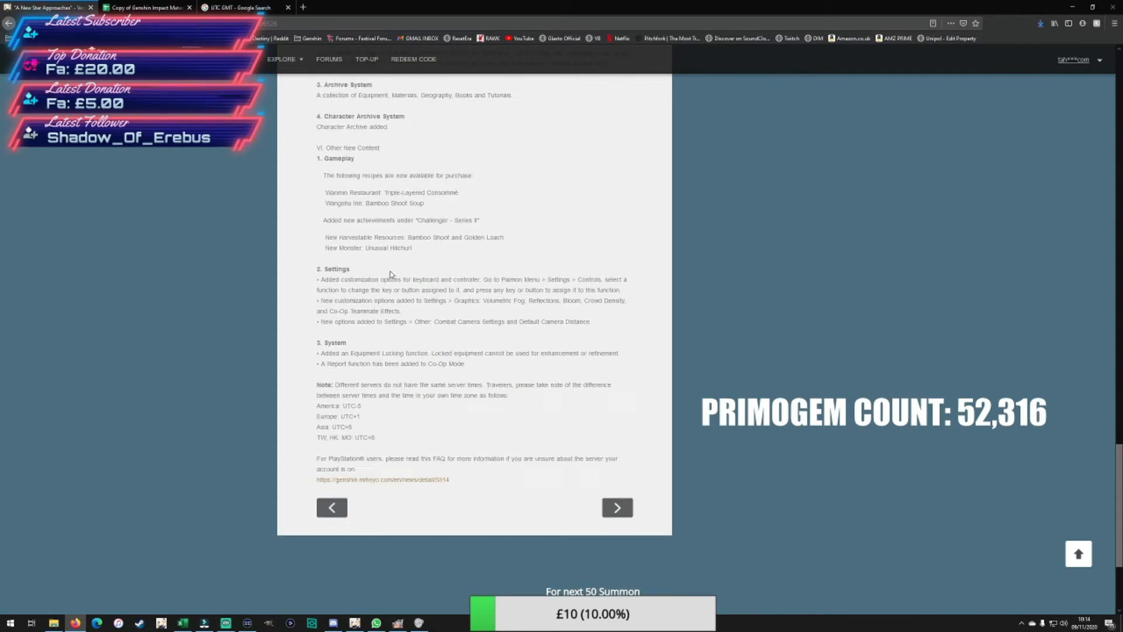
pyautogui.moveTo(317, 269); pyautogui.dragTo(523, 288)
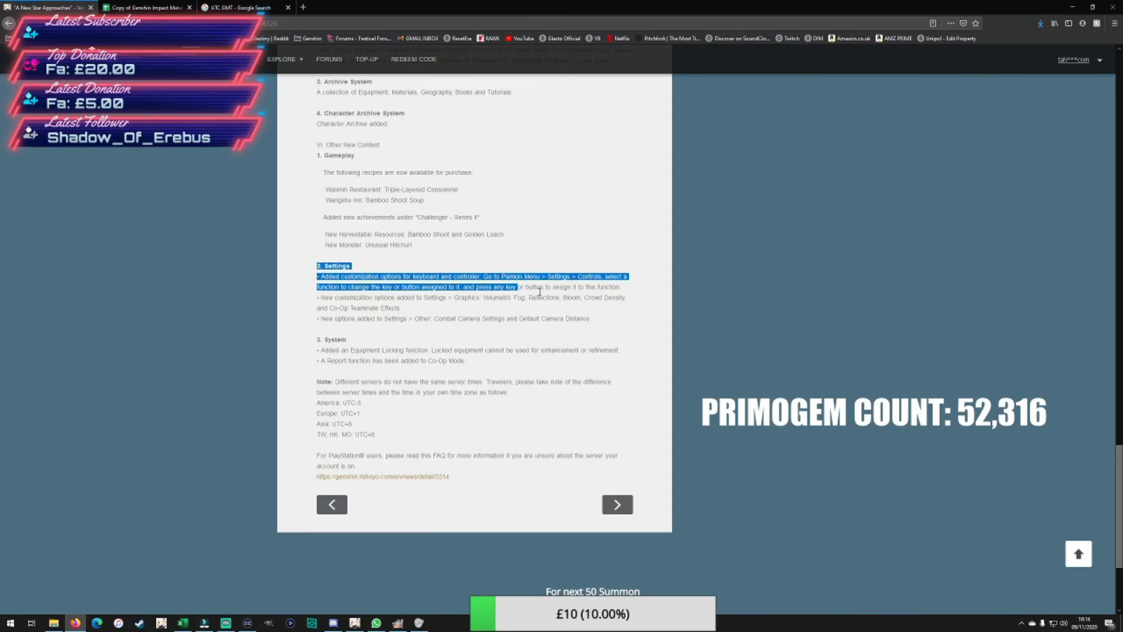
pyautogui.click(485, 288)
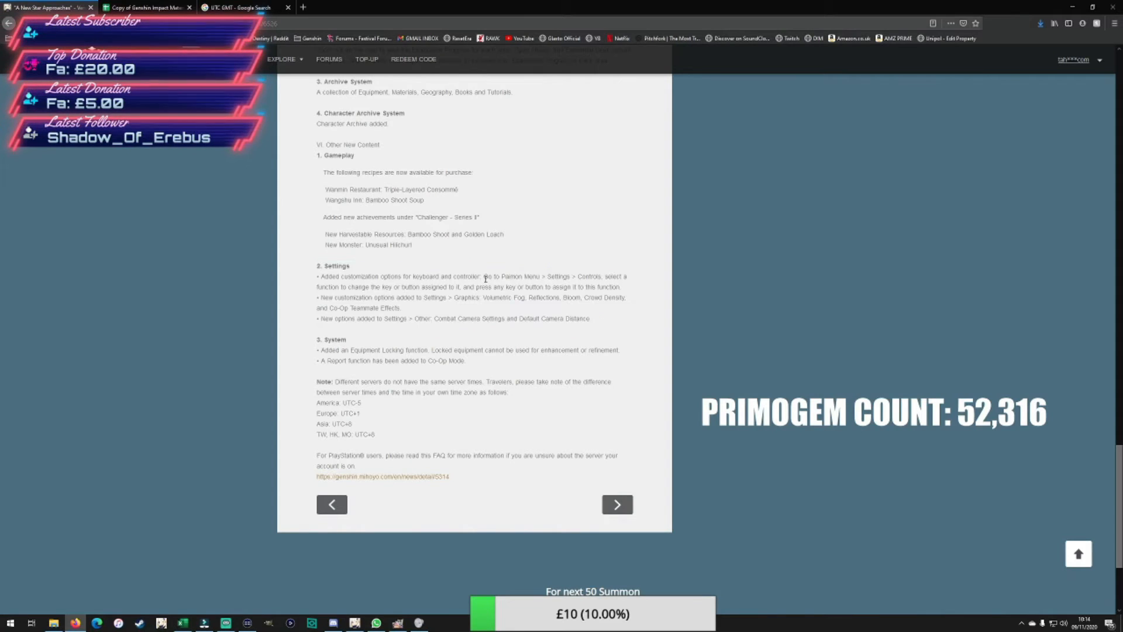
pyautogui.moveTo(488, 271)
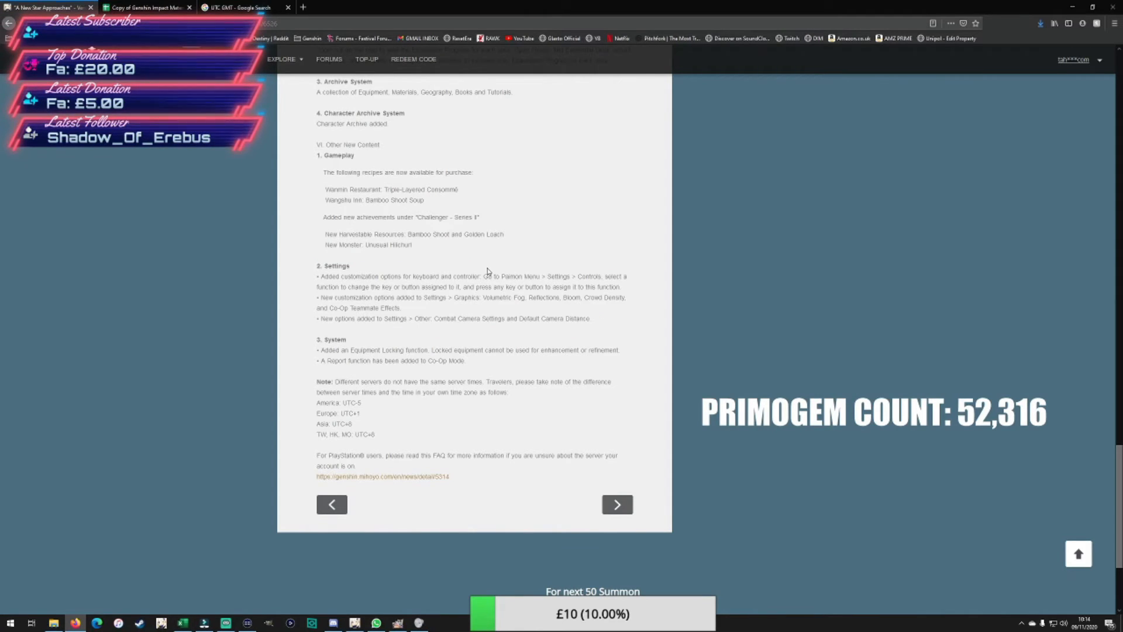
pyautogui.moveTo(457, 285)
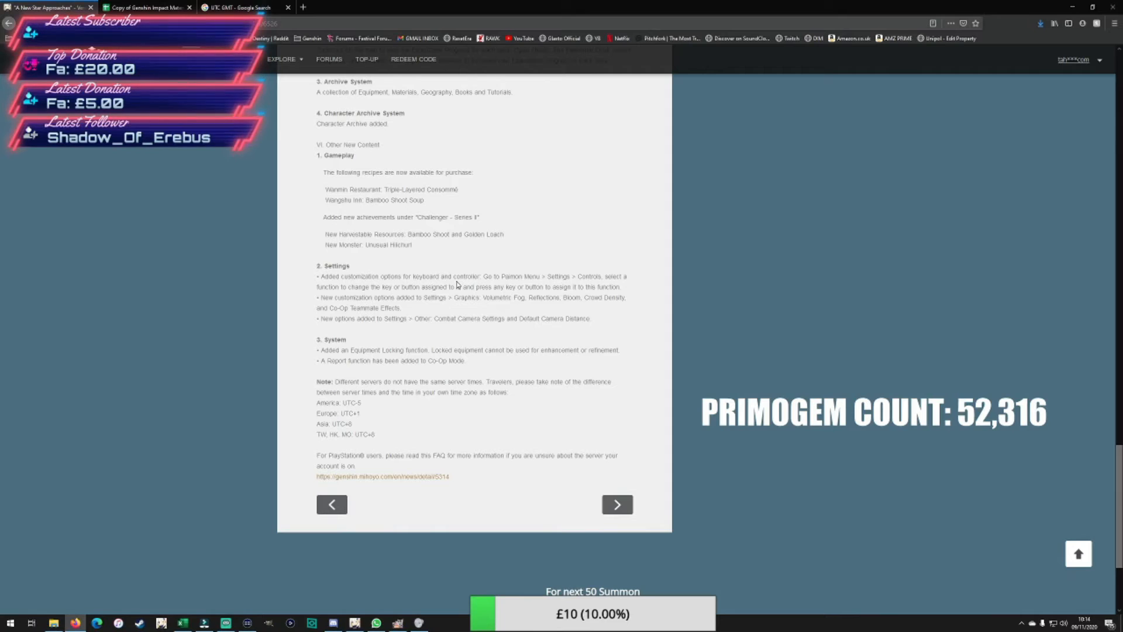
pyautogui.moveTo(393, 308)
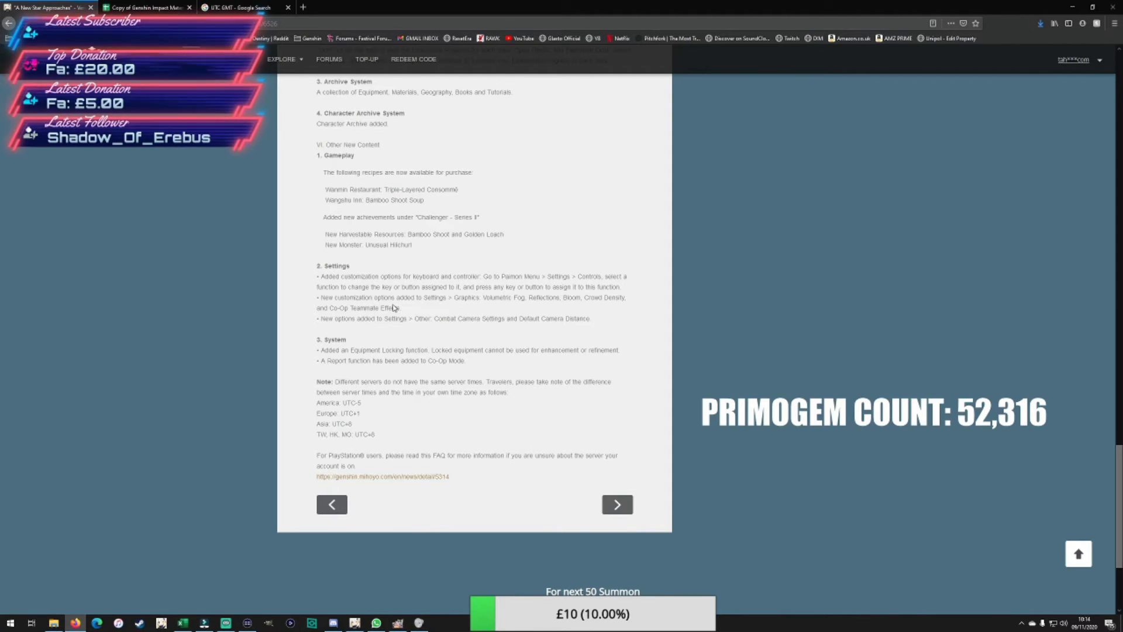
pyautogui.moveTo(440, 297); pyautogui.dragTo(317, 328)
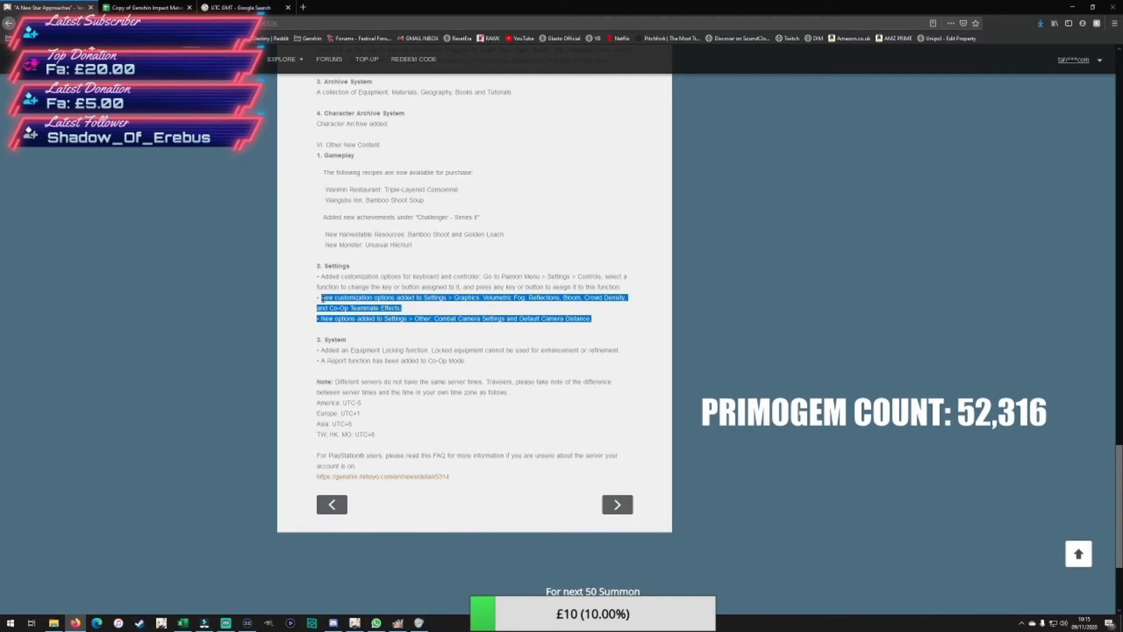
pyautogui.moveTo(622, 323)
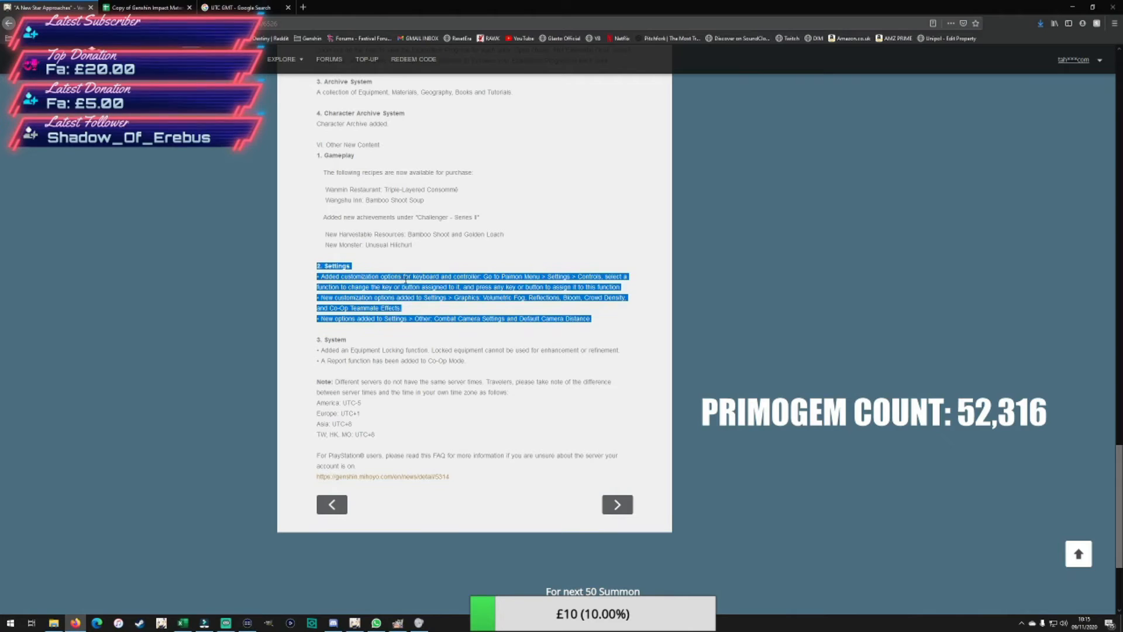
pyautogui.click(334, 339)
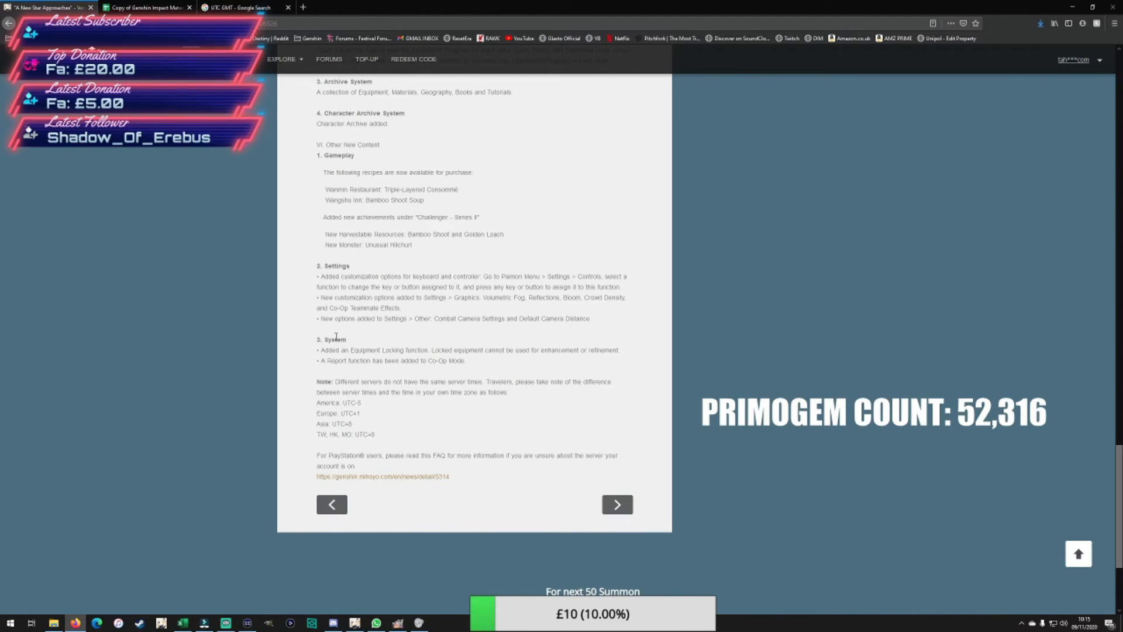
# Read the System bullets and server time note, then return to the news article list
pyautogui.moveTo(316, 350); pyautogui.dragTo(464, 361)
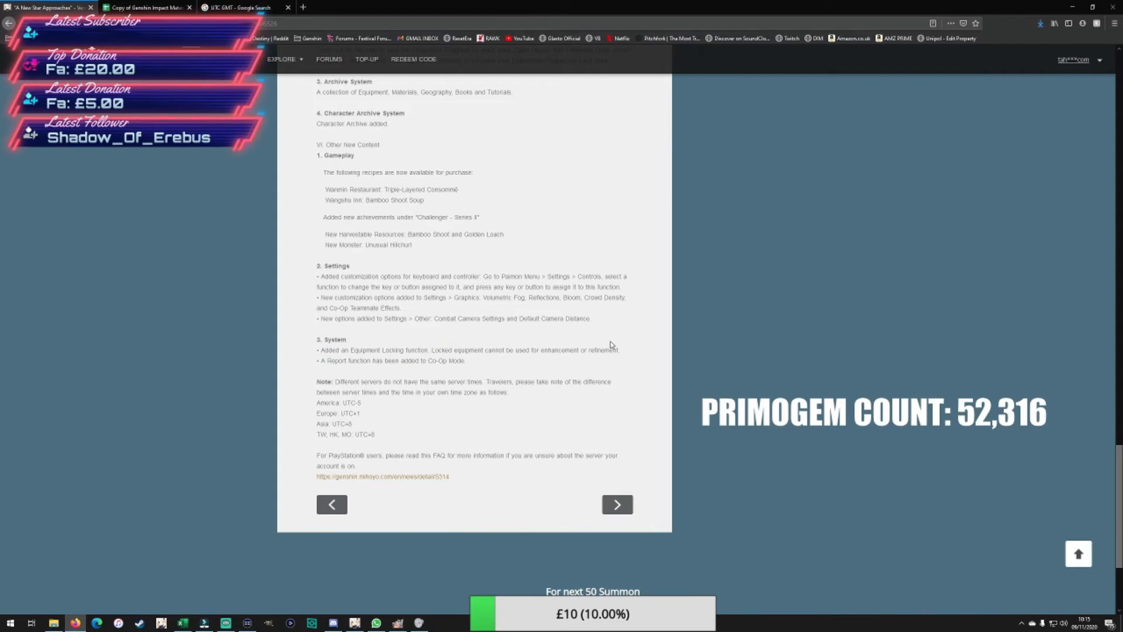
pyautogui.doubleClick(332, 339)
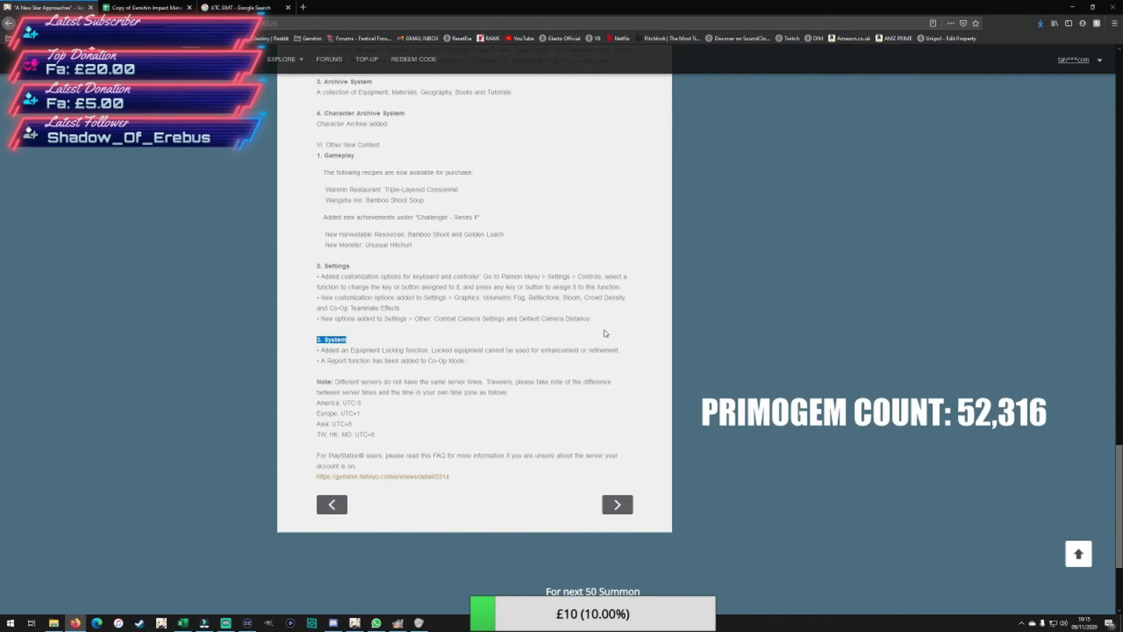
pyautogui.moveTo(317, 349); pyautogui.dragTo(614, 350)
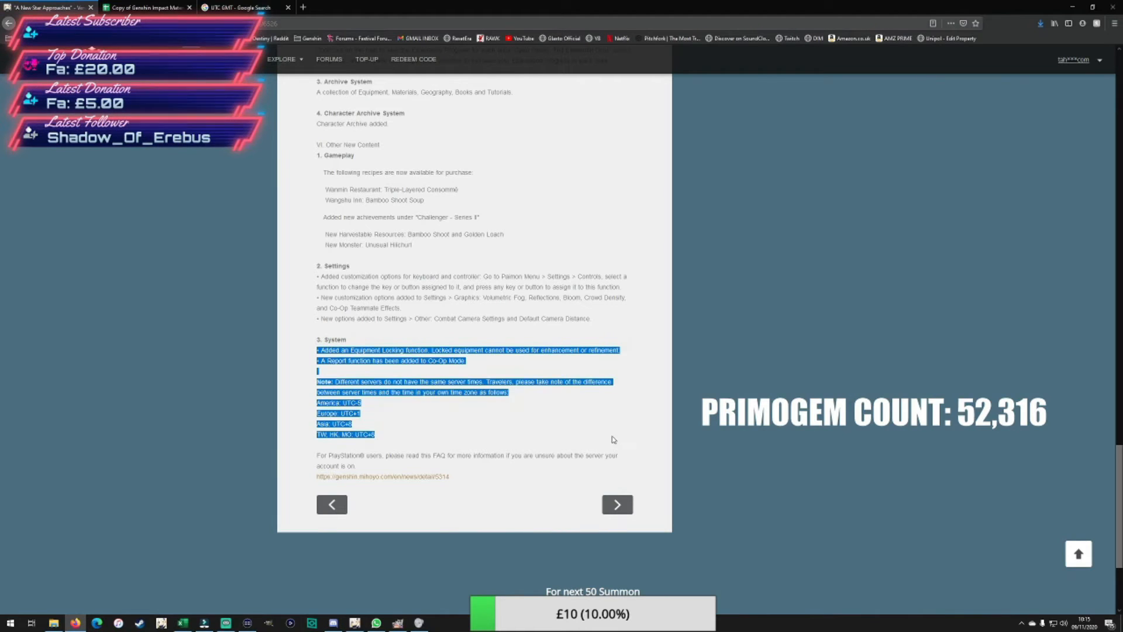
pyautogui.click(613, 438)
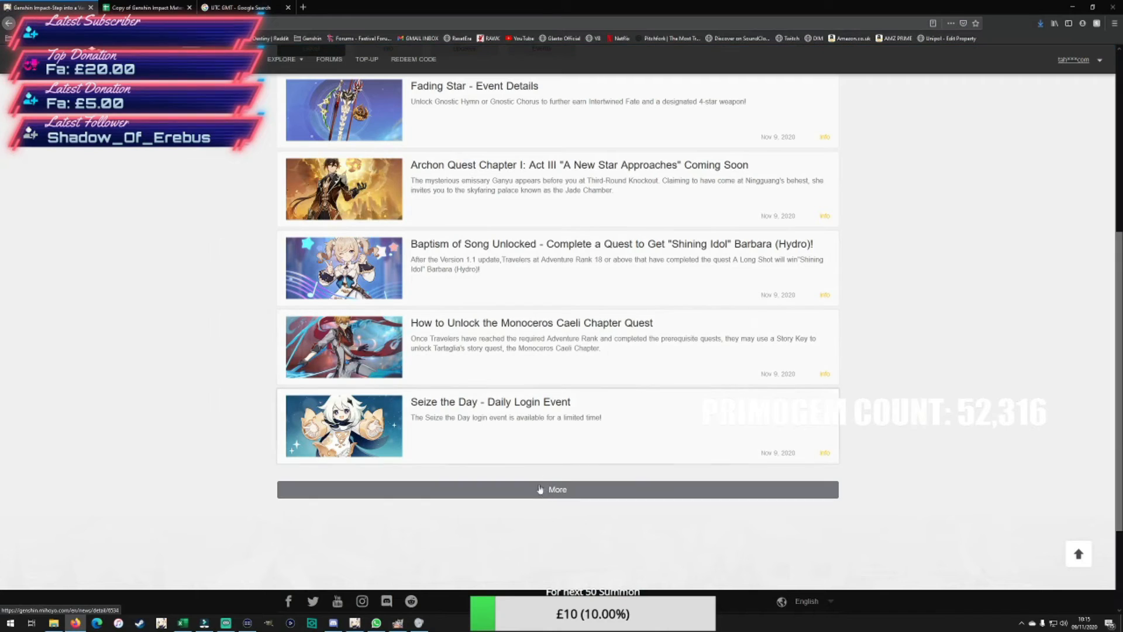
# Load more news articles and open the Seize the Day - Daily Login Event article
pyautogui.click(557, 489)
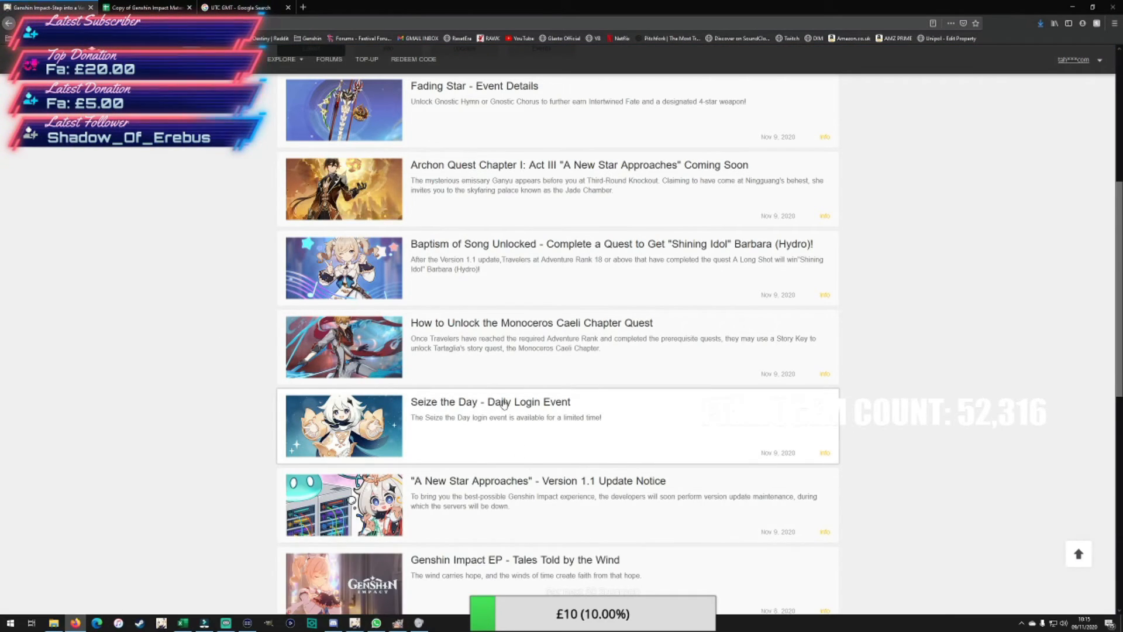
pyautogui.click(491, 401)
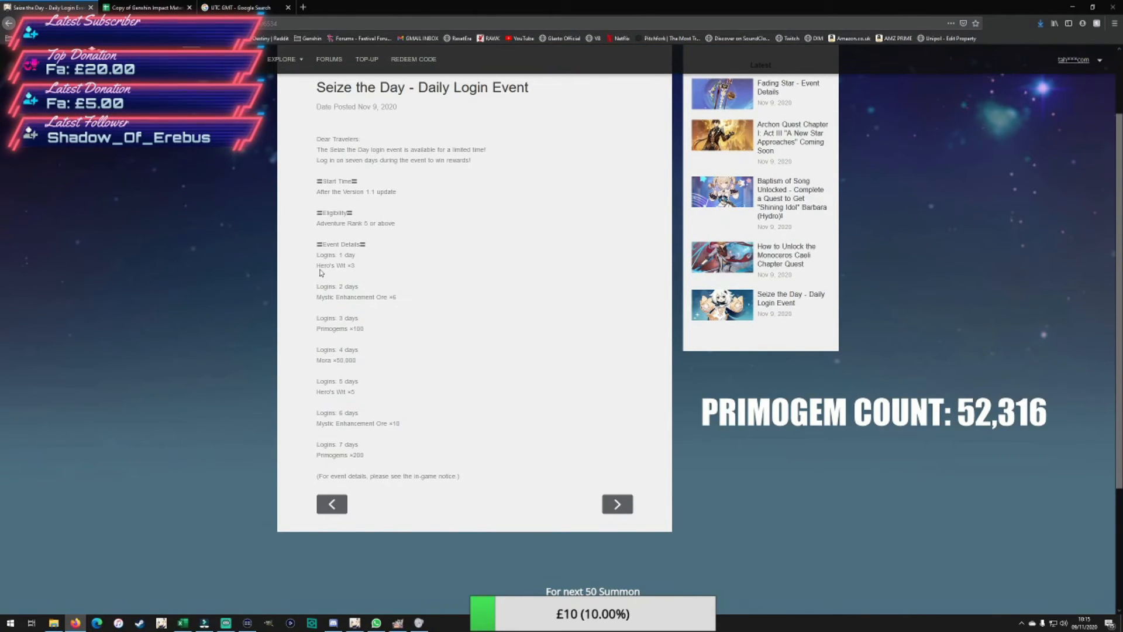
pyautogui.moveTo(369, 462)
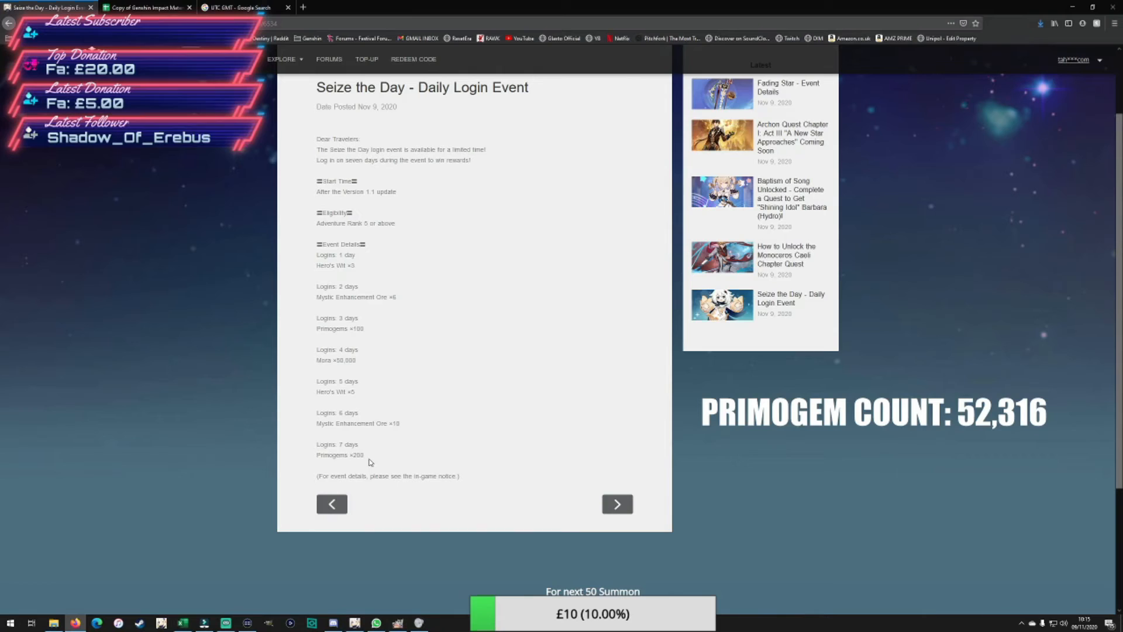
pyautogui.moveTo(386, 323)
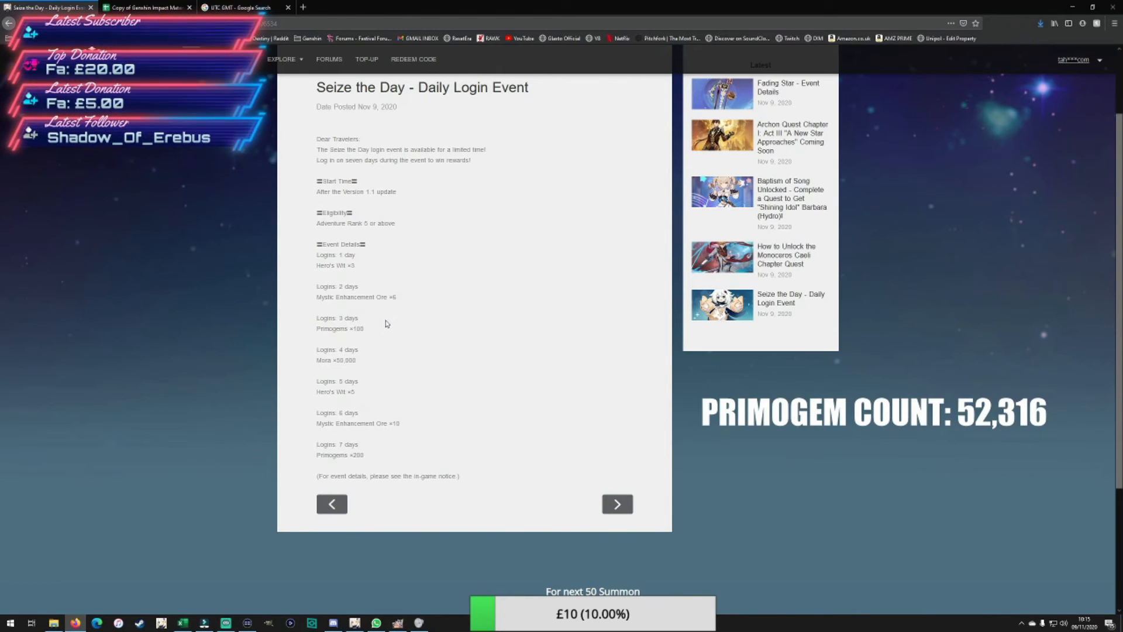
pyautogui.moveTo(366, 330)
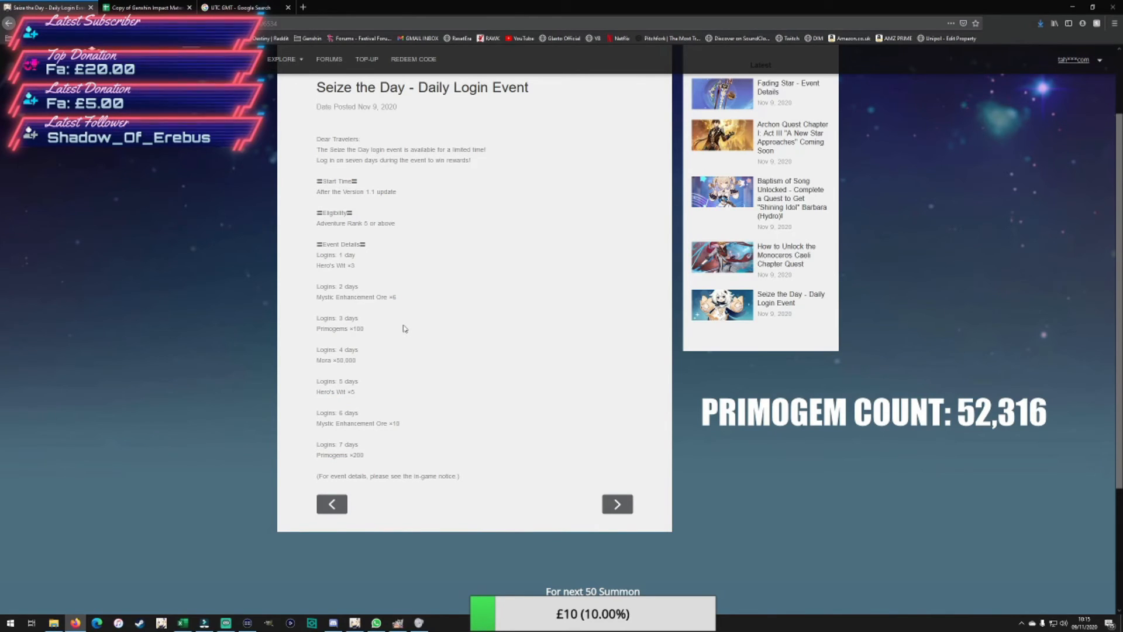
pyautogui.moveTo(398, 327)
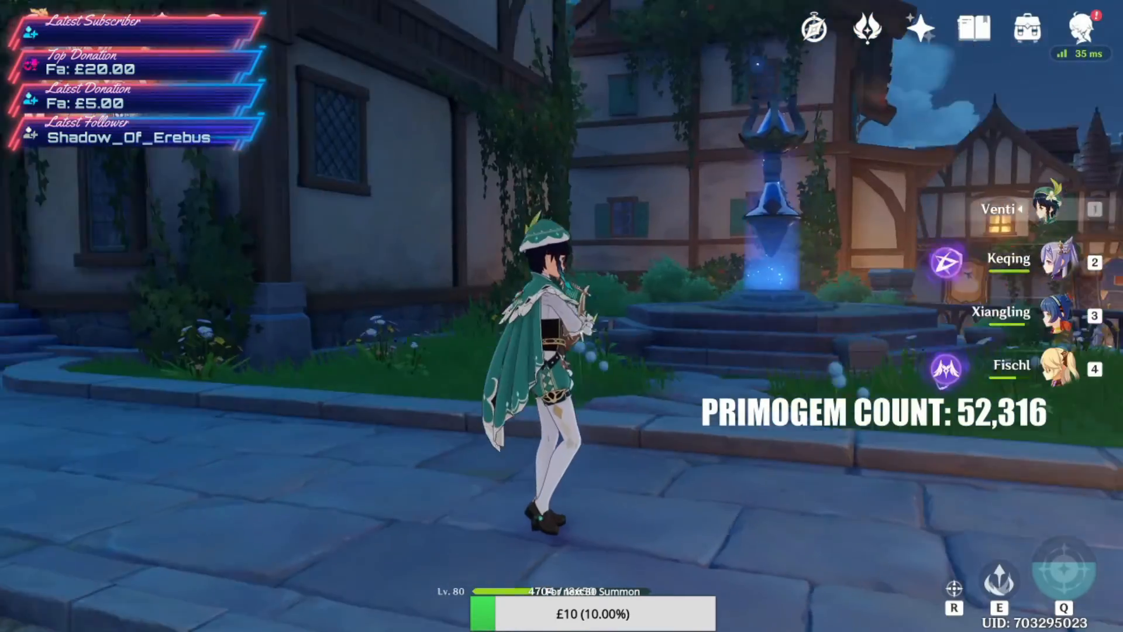
# Bring up the in-game Wish screen showing the Beginners' Wish banner featuring Noelle
pyautogui.click(921, 26)
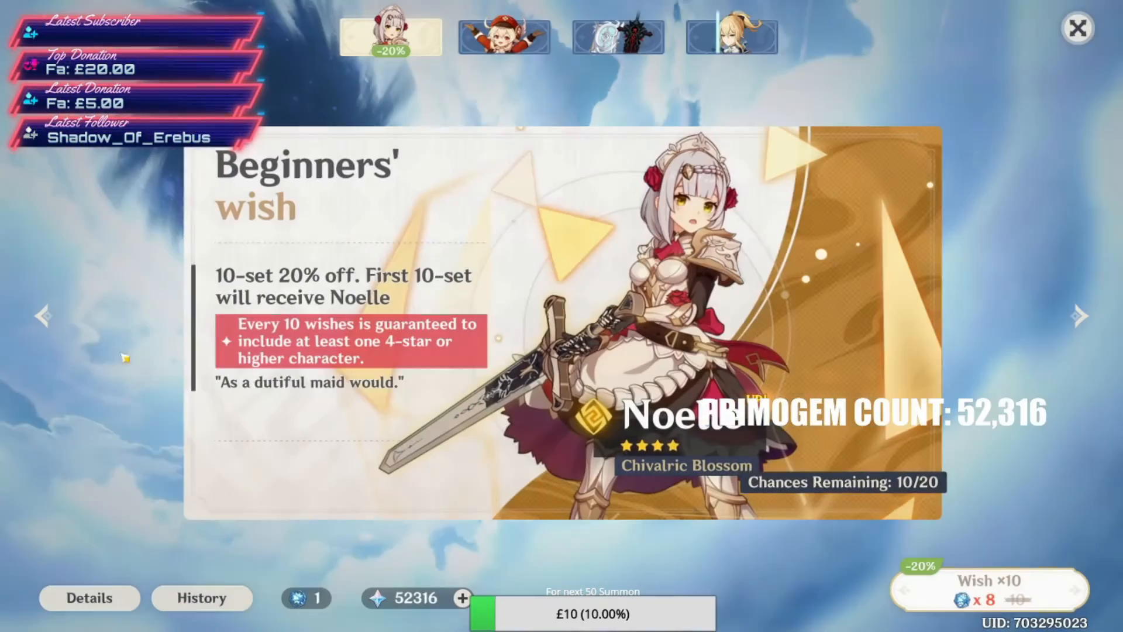
pyautogui.click(1078, 28)
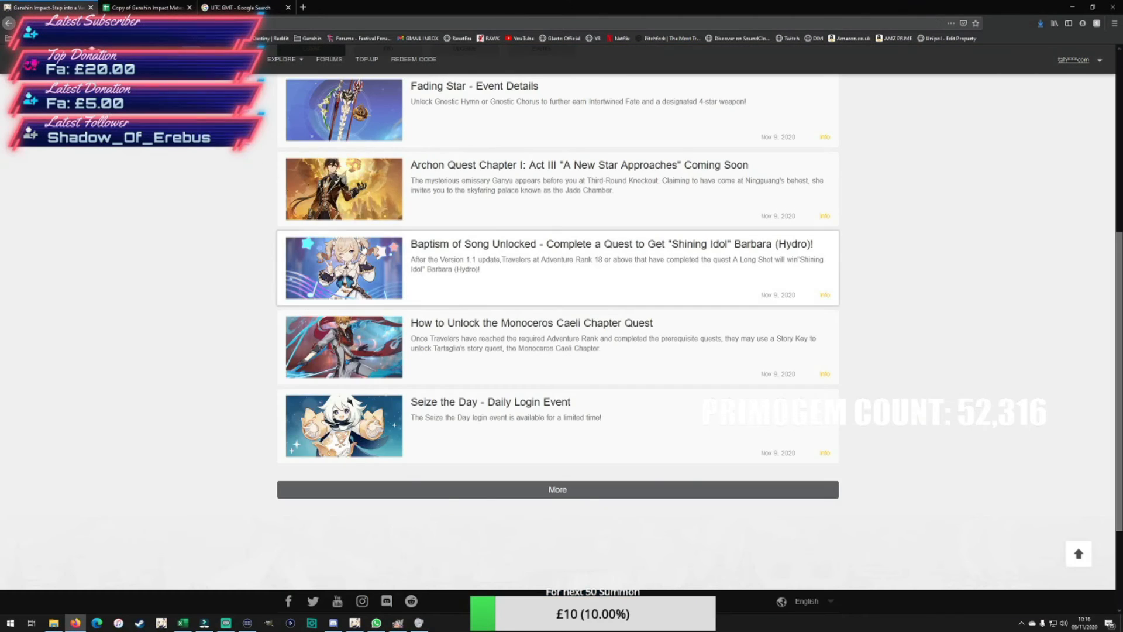
# Read the Monoceros Caeli Chapter Quest article, highlighting the sentence about claiming Shining Idol Barbara
pyautogui.click(531, 323)
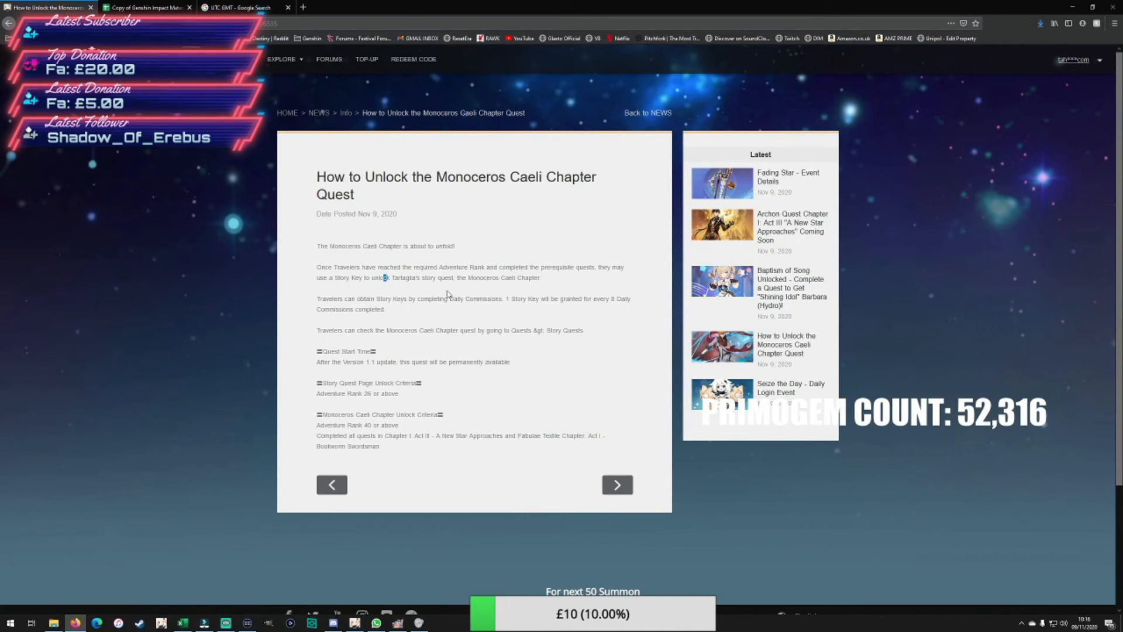
pyautogui.moveTo(455, 362)
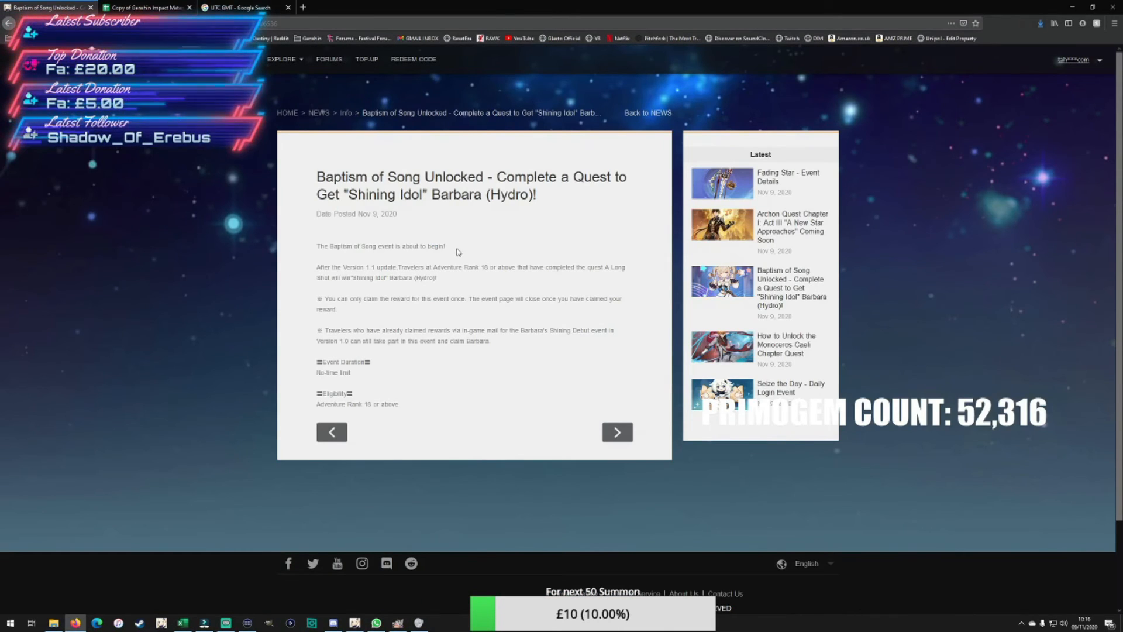
pyautogui.moveTo(317, 266); pyautogui.dragTo(364, 266)
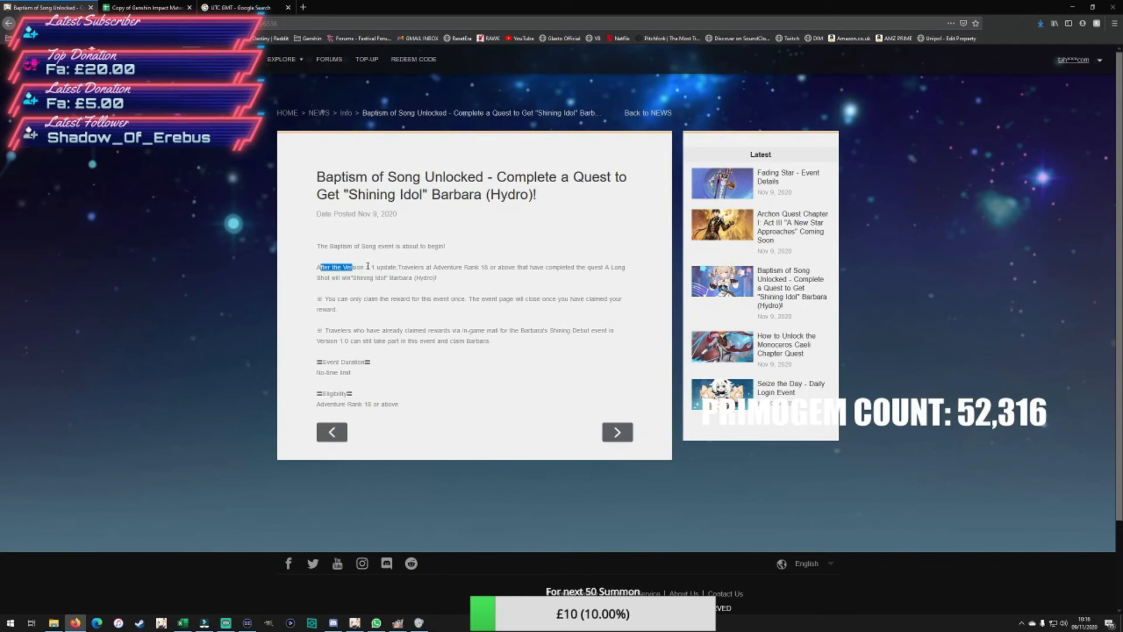
pyautogui.moveTo(317, 266); pyautogui.dragTo(436, 277)
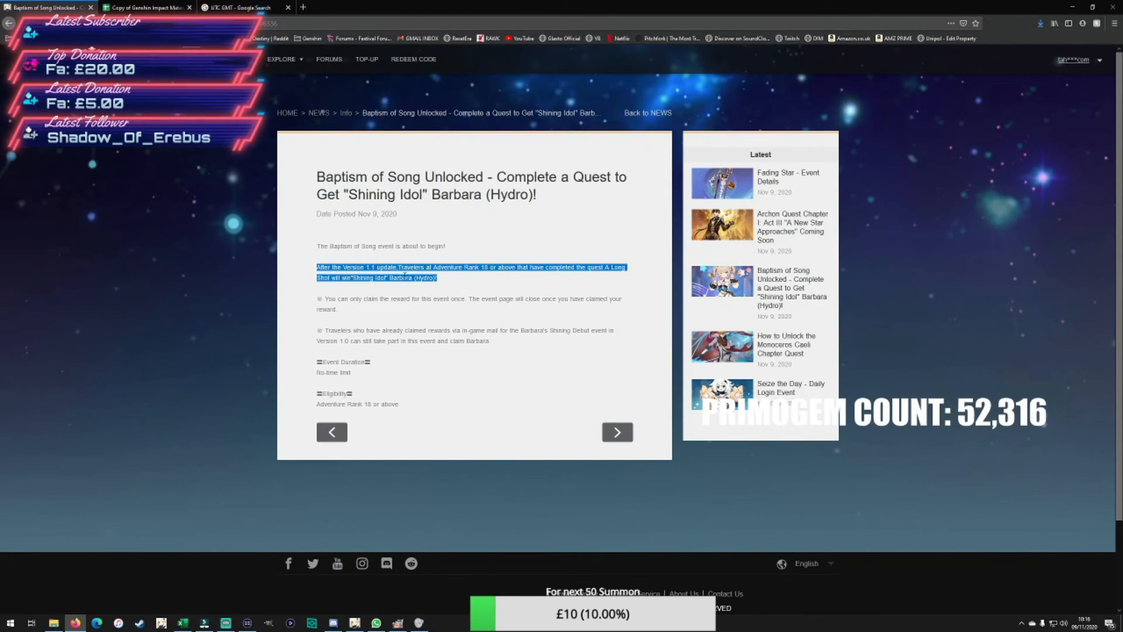
pyautogui.click(405, 300)
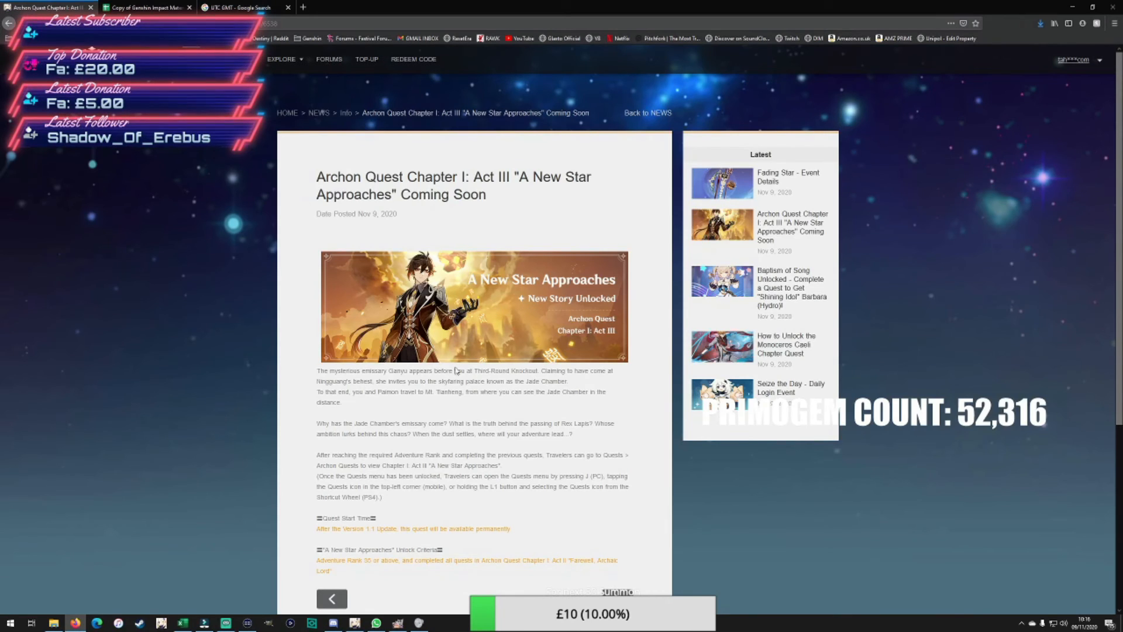
# Read the Archon Quest Chapter I: Act III intro paragraphs, then return to the news list
pyautogui.scroll(-3)
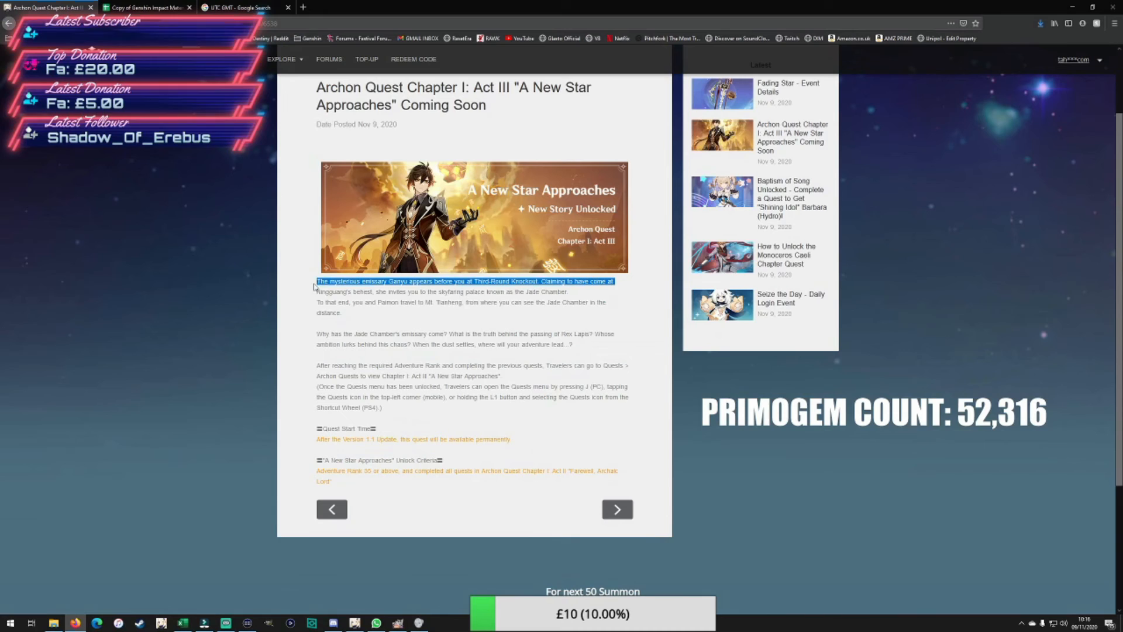
pyautogui.moveTo(315, 281); pyautogui.dragTo(518, 344)
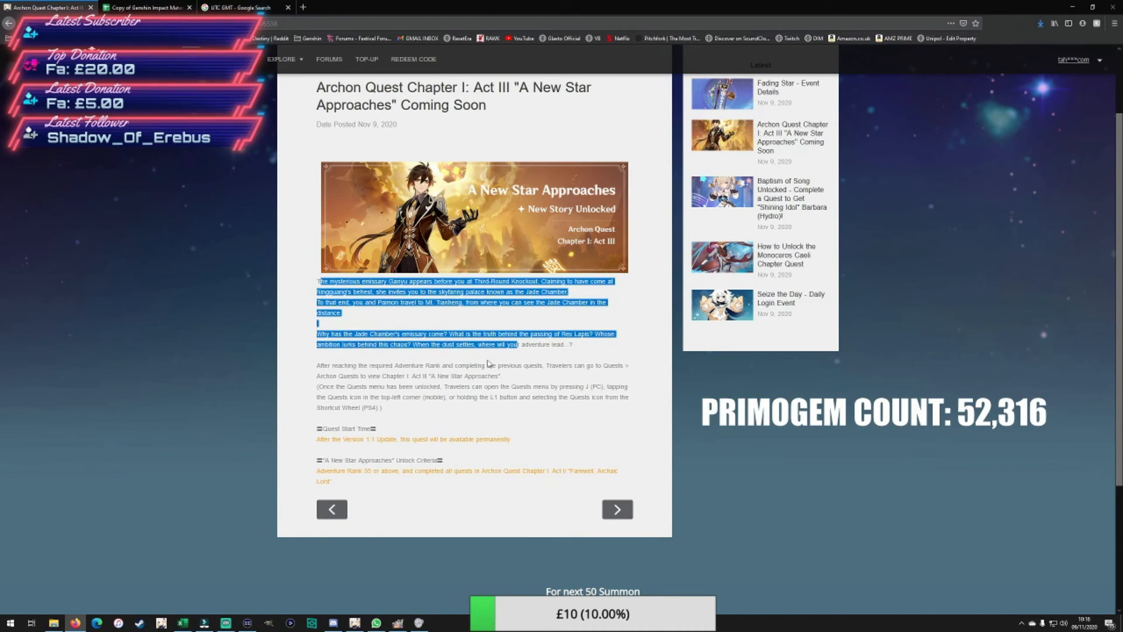
pyautogui.click(426, 382)
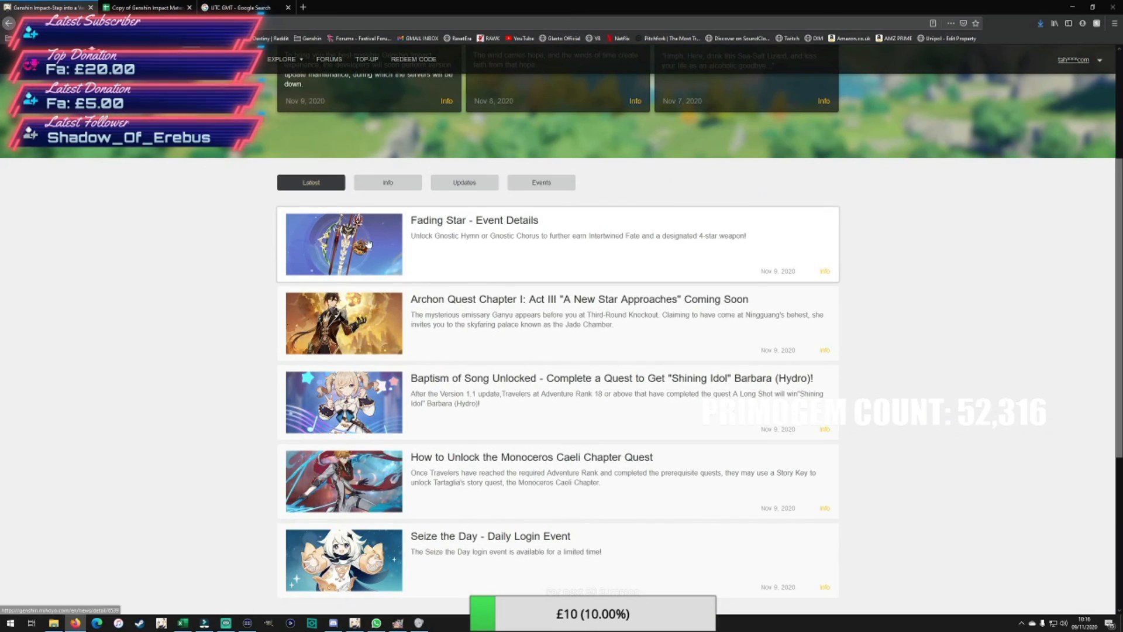
pyautogui.click(475, 220)
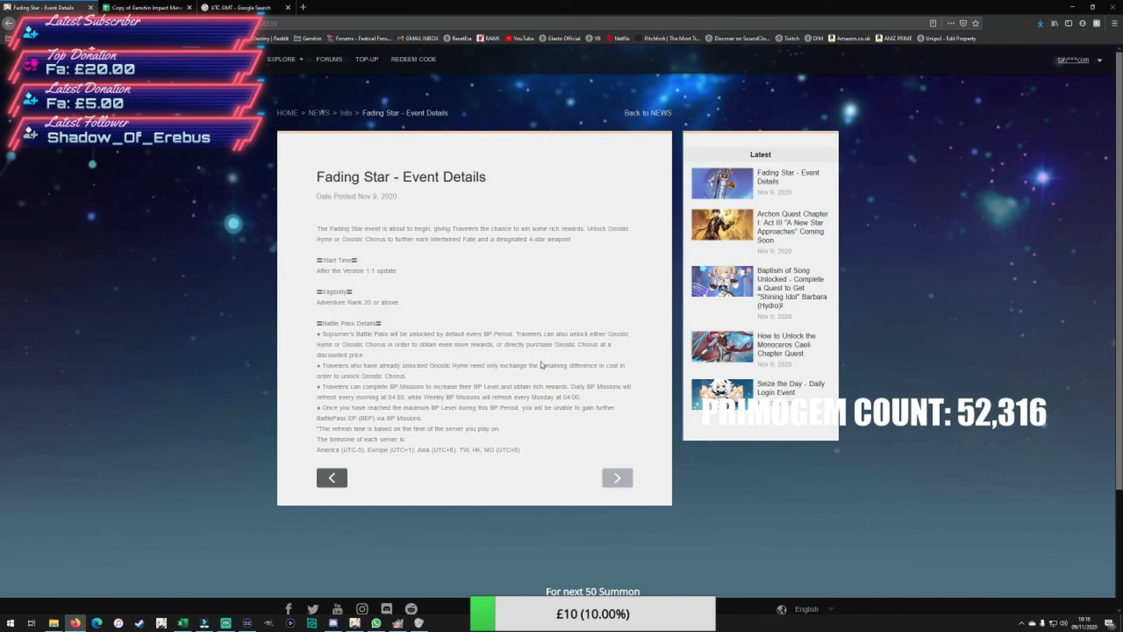
pyautogui.moveTo(487, 347)
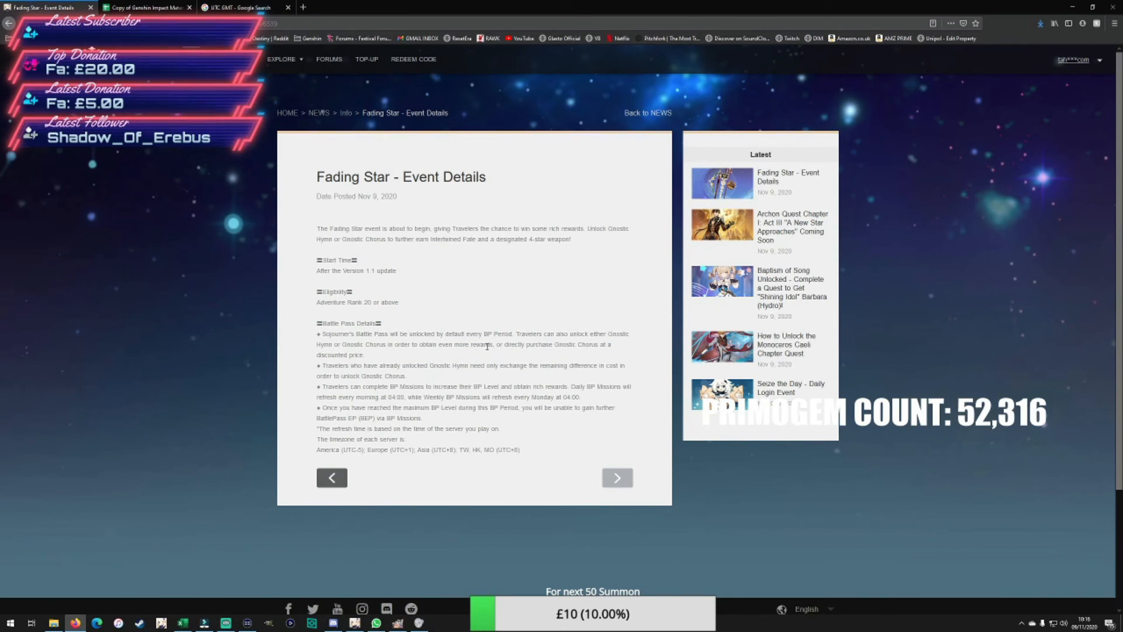
pyautogui.moveTo(354, 220)
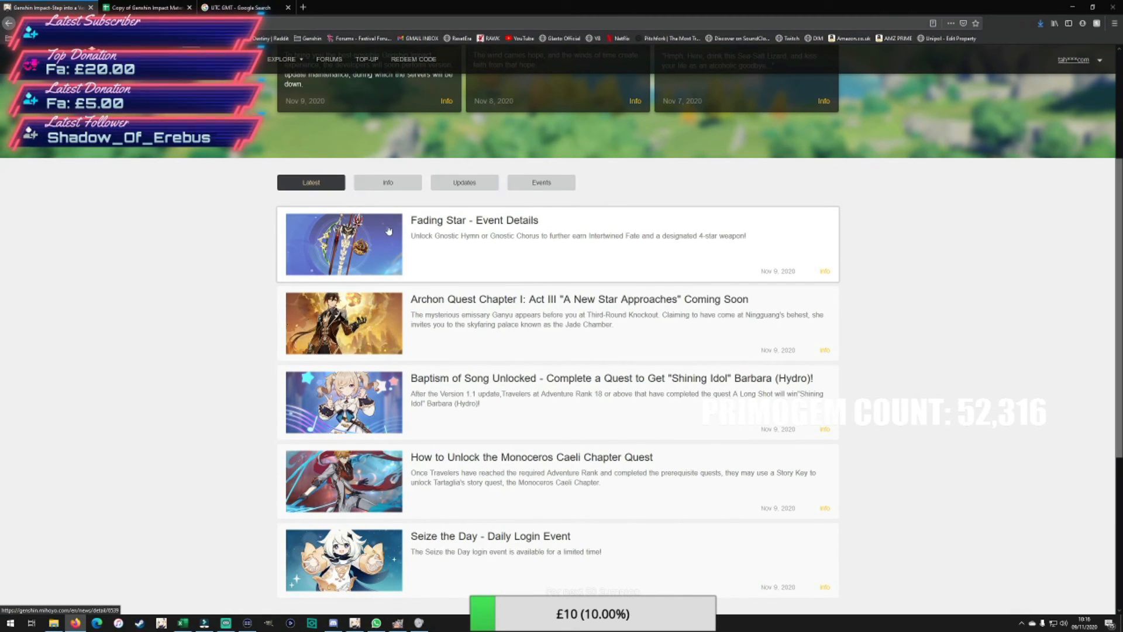
pyautogui.moveTo(477, 314)
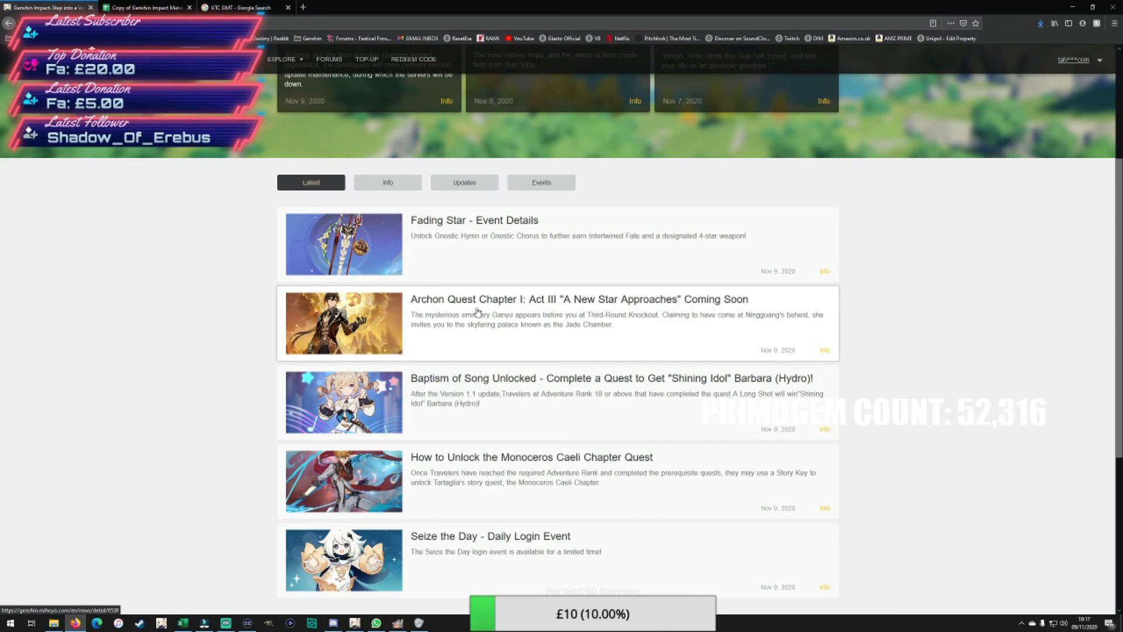